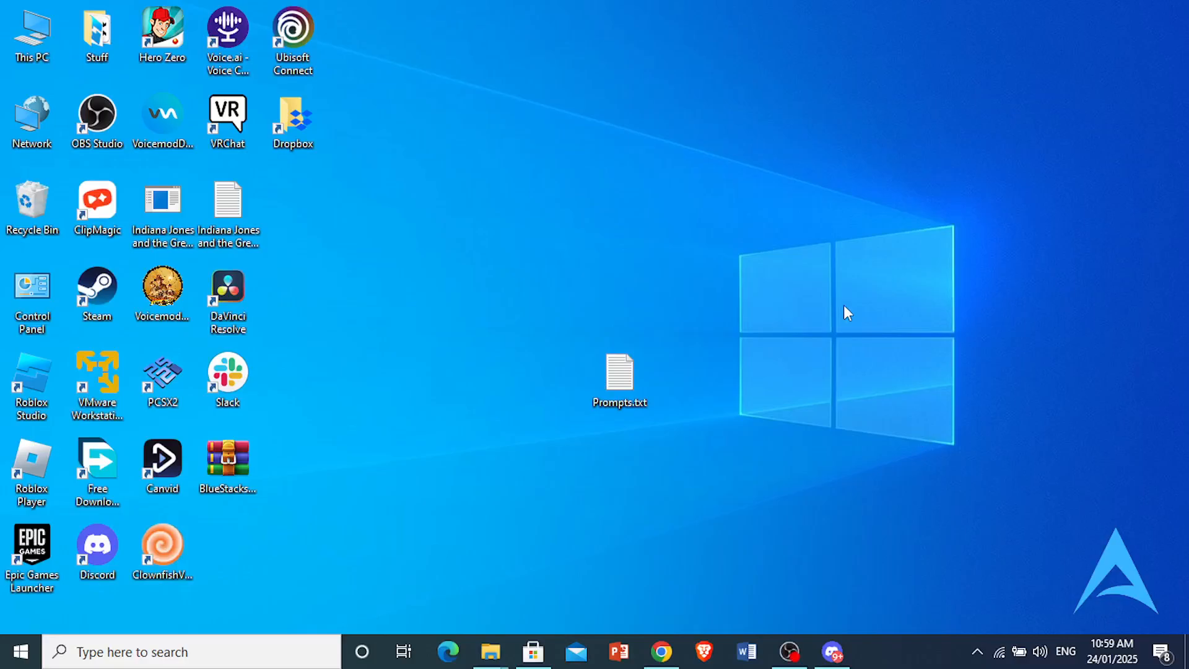
{"action": "mouse_move", "coordinate": [685, 371]}
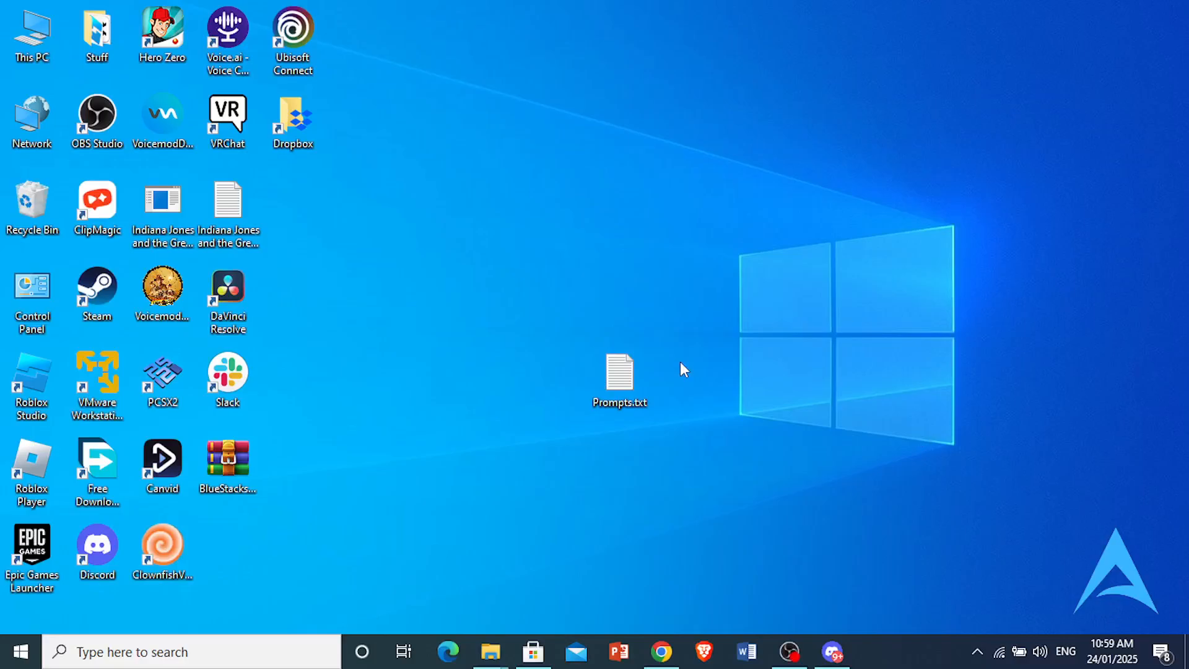
{"action": "mouse_move", "coordinate": [694, 363]}
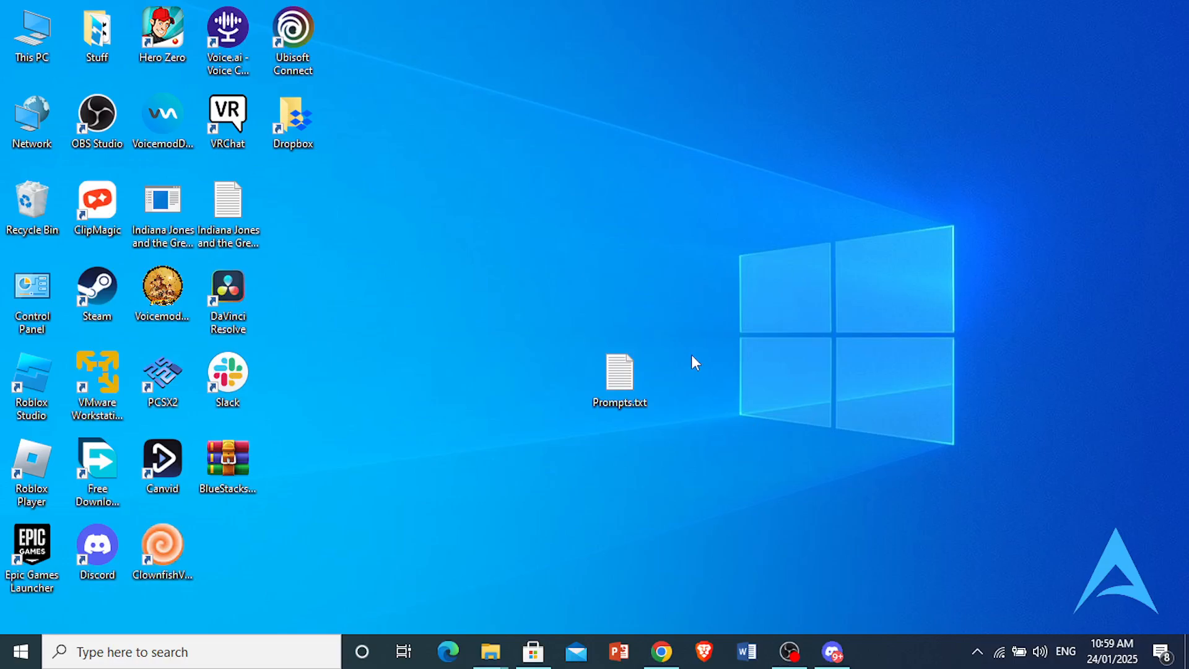
{"action": "mouse_move", "coordinate": [701, 445]}
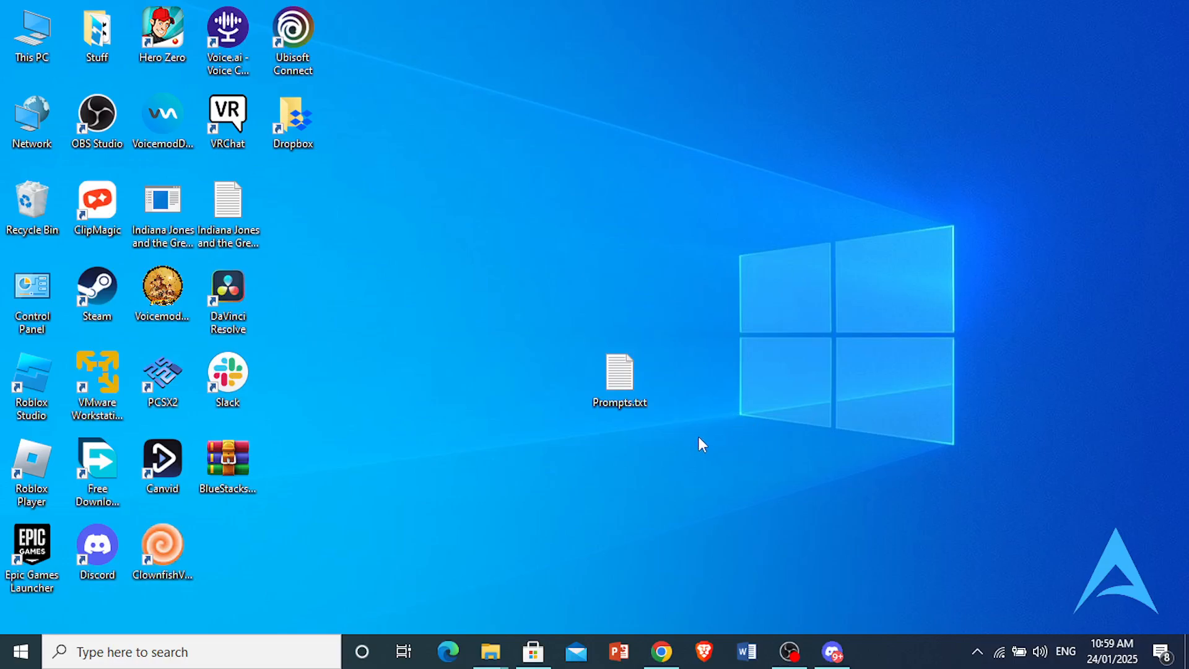
{"action": "mouse_move", "coordinate": [668, 560]}
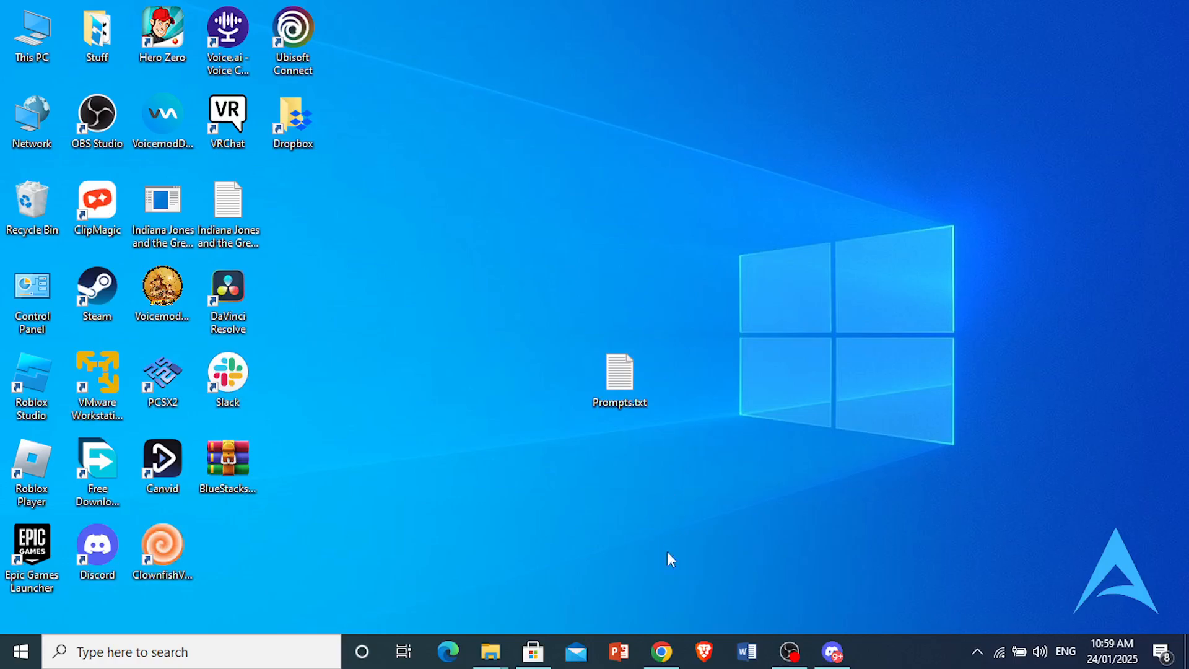
Reach the Sound settings page from the speaker icon in the system tray
{"action": "left_click", "coordinate": [660, 652]}
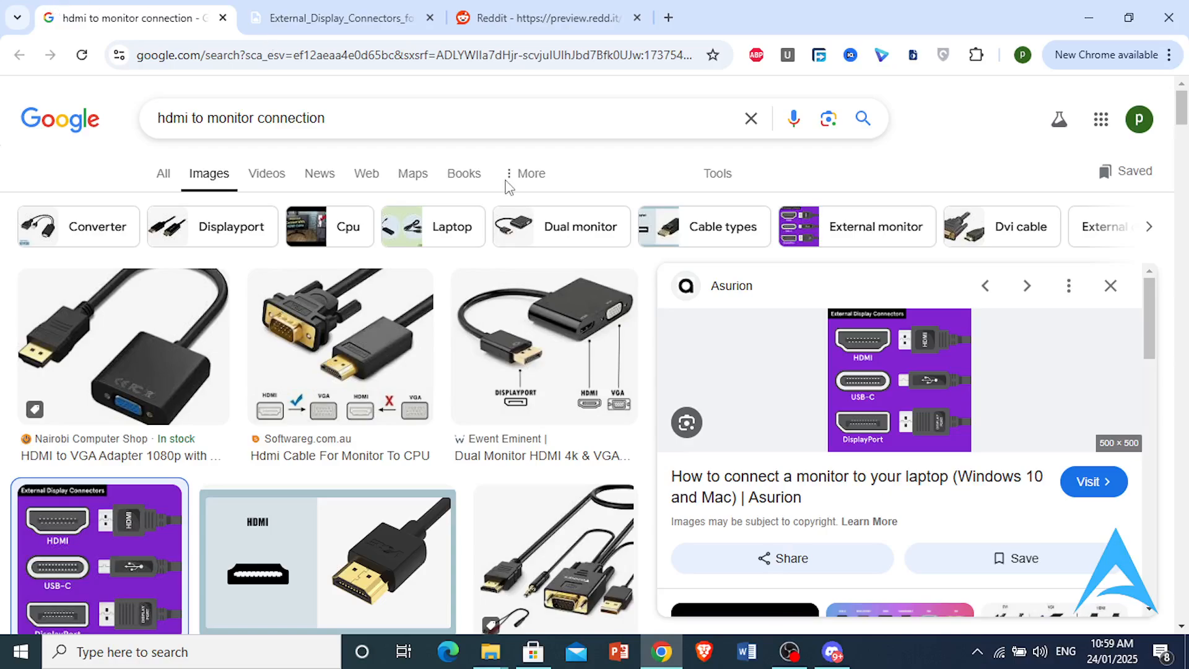
{"action": "mouse_move", "coordinate": [475, 144]}
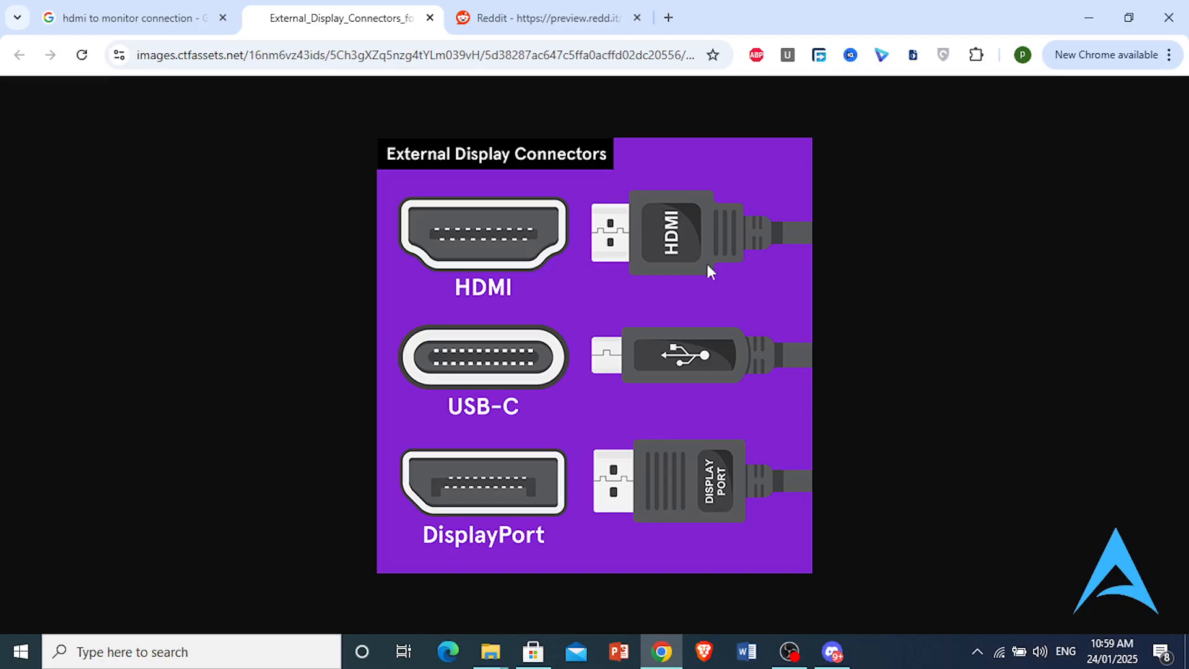
{"action": "mouse_move", "coordinate": [495, 503]}
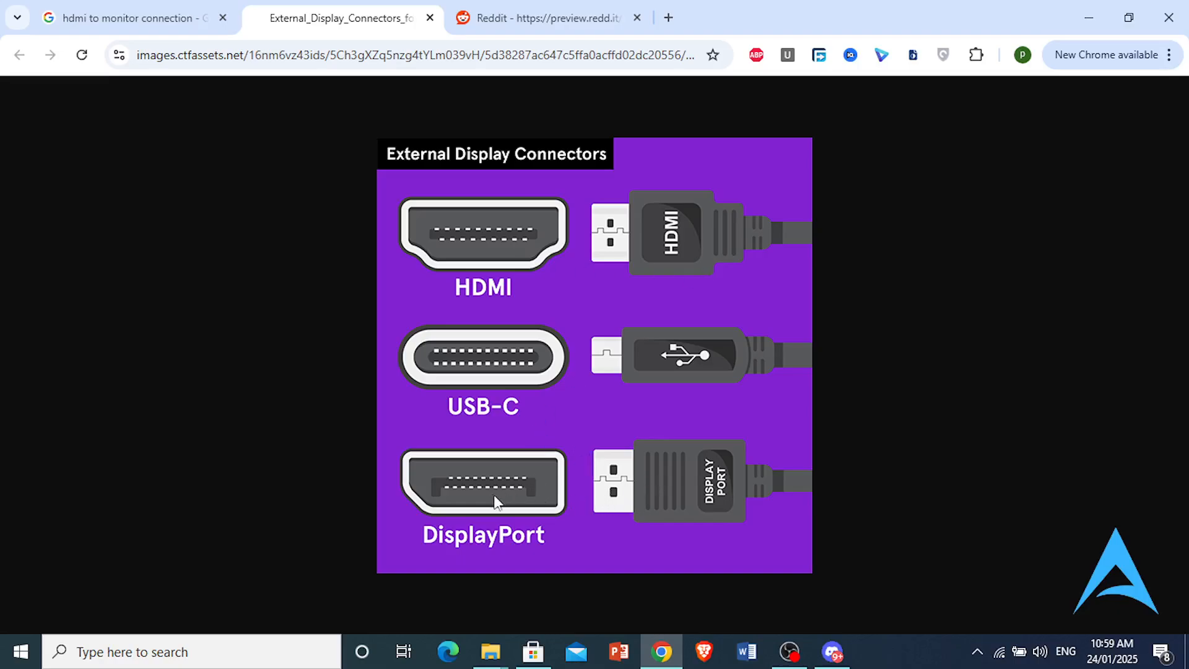
{"action": "mouse_move", "coordinate": [565, 499]}
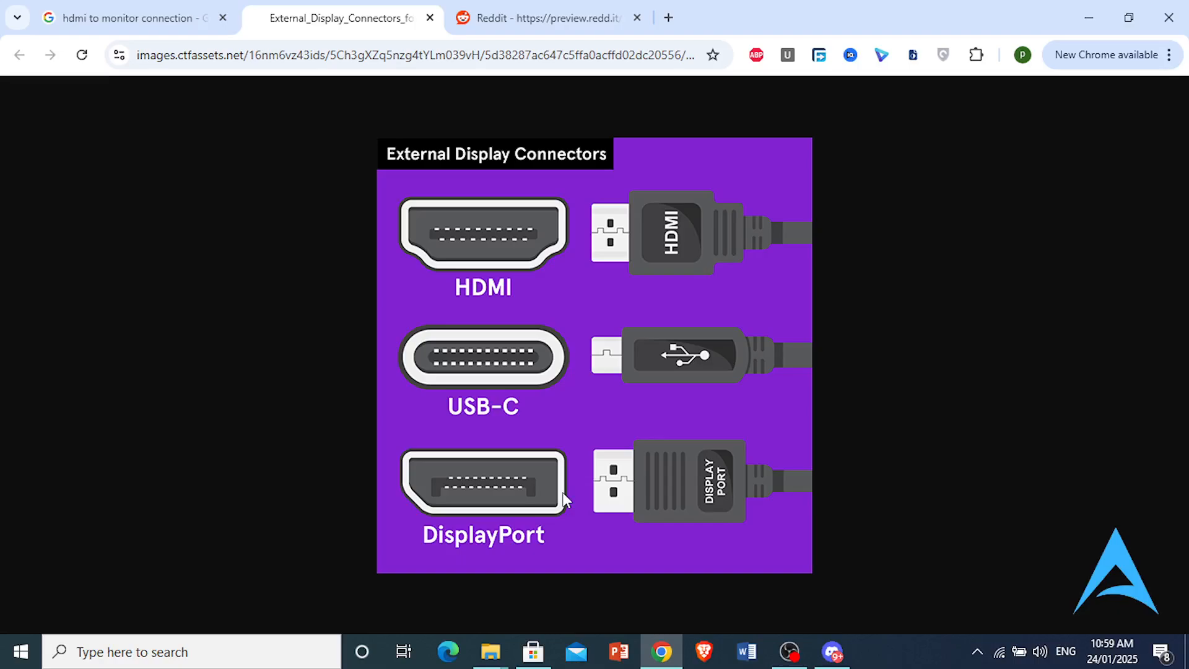
{"action": "mouse_move", "coordinate": [618, 526]}
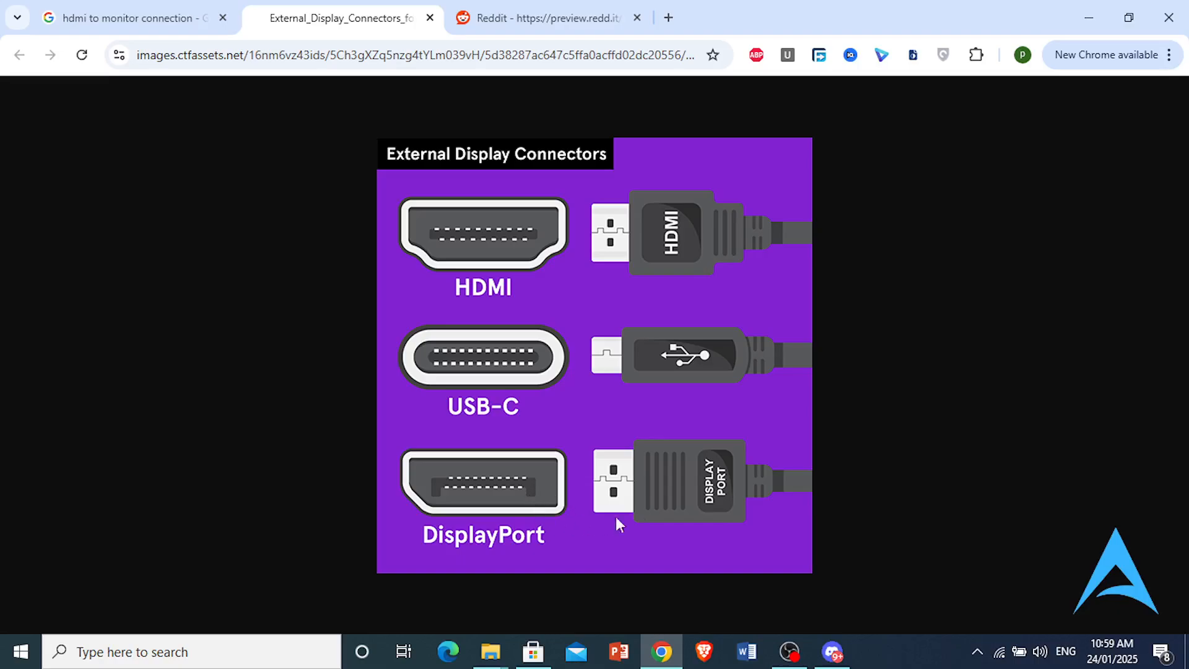
{"action": "mouse_move", "coordinate": [478, 228]}
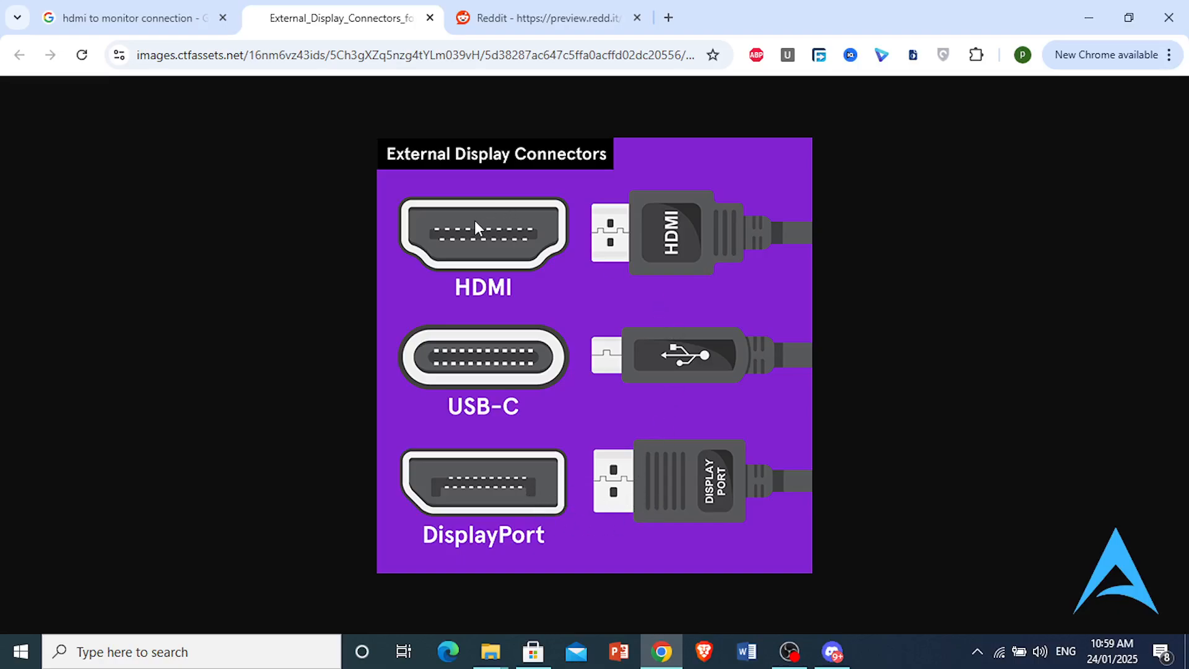
{"action": "mouse_move", "coordinate": [495, 495]}
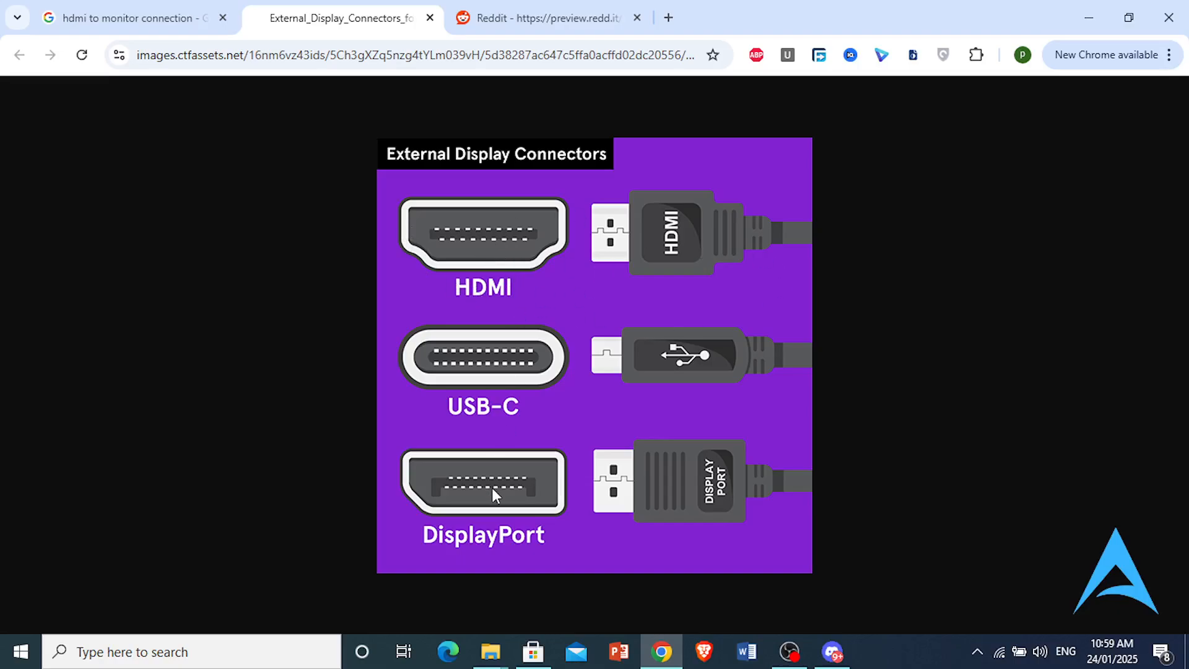
{"action": "mouse_move", "coordinate": [500, 295]}
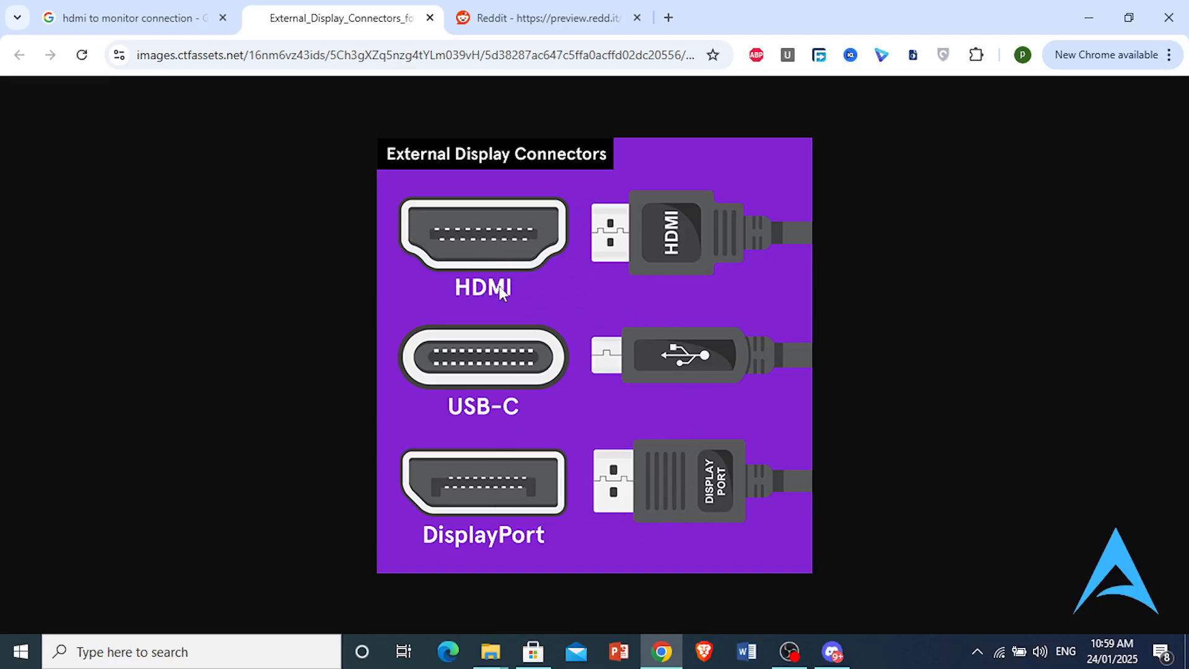
{"action": "mouse_move", "coordinate": [497, 234]}
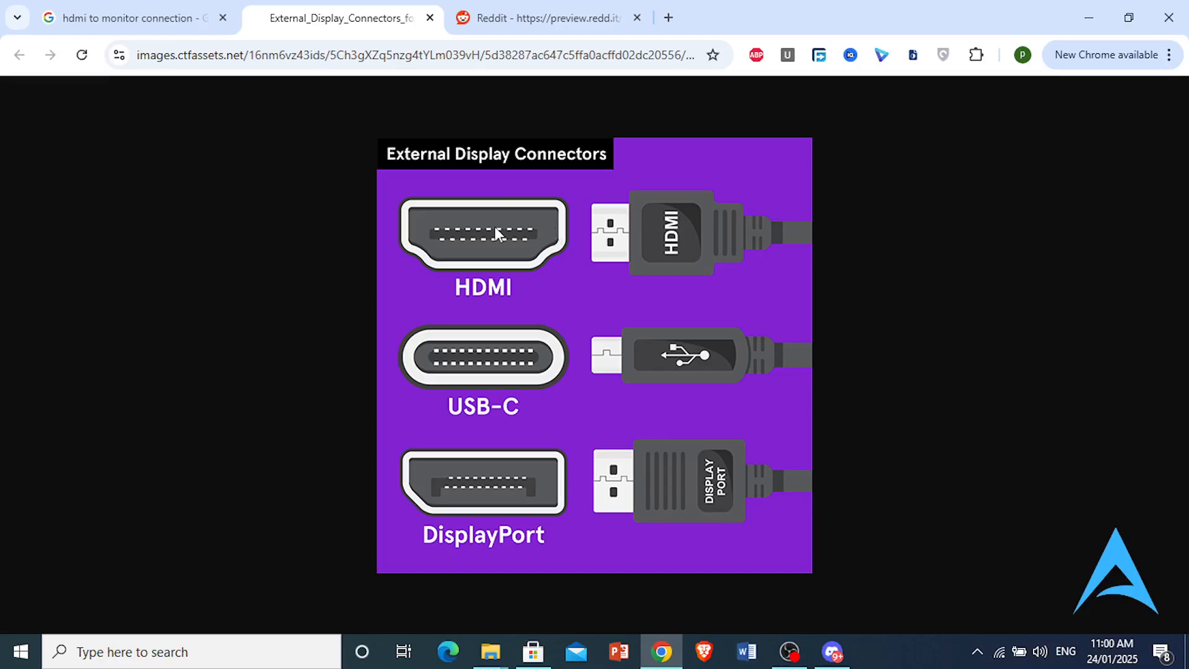
{"action": "mouse_move", "coordinate": [471, 203]}
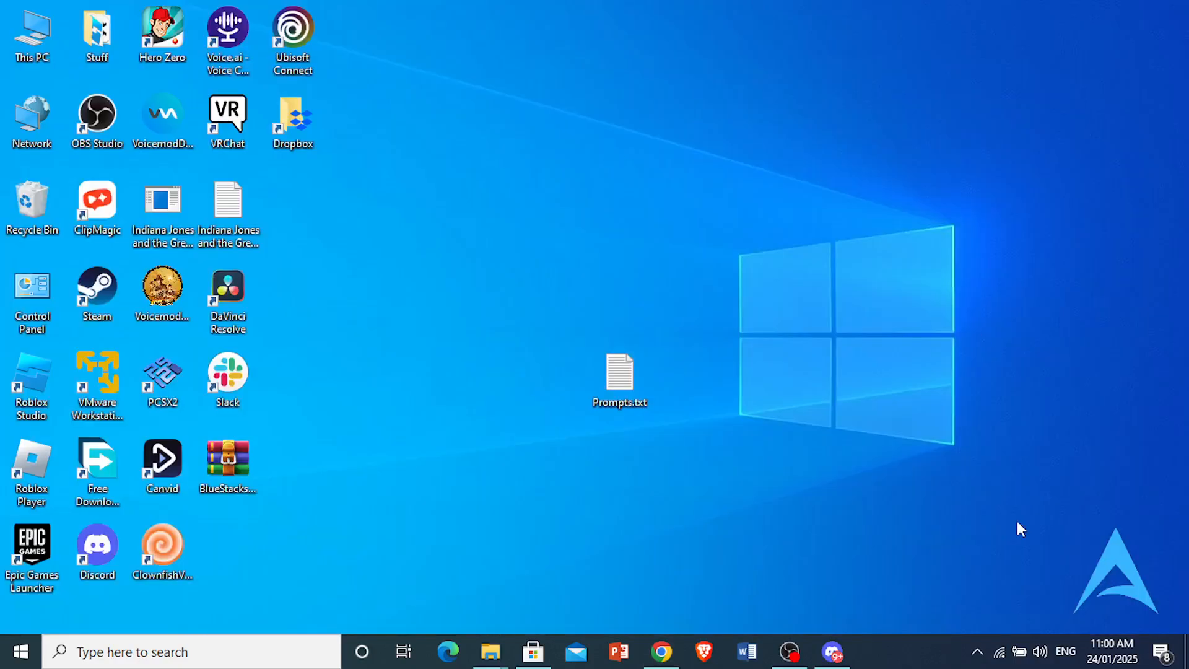
{"action": "right_click", "coordinate": [1040, 652]}
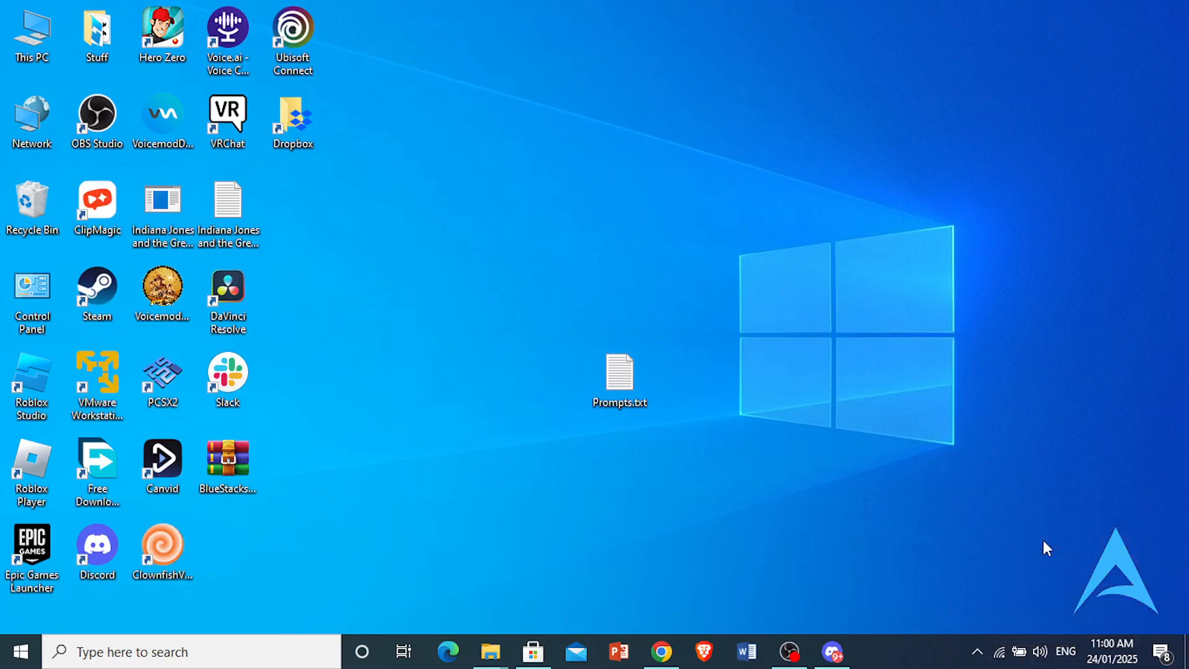
{"action": "left_click", "coordinate": [875, 652]}
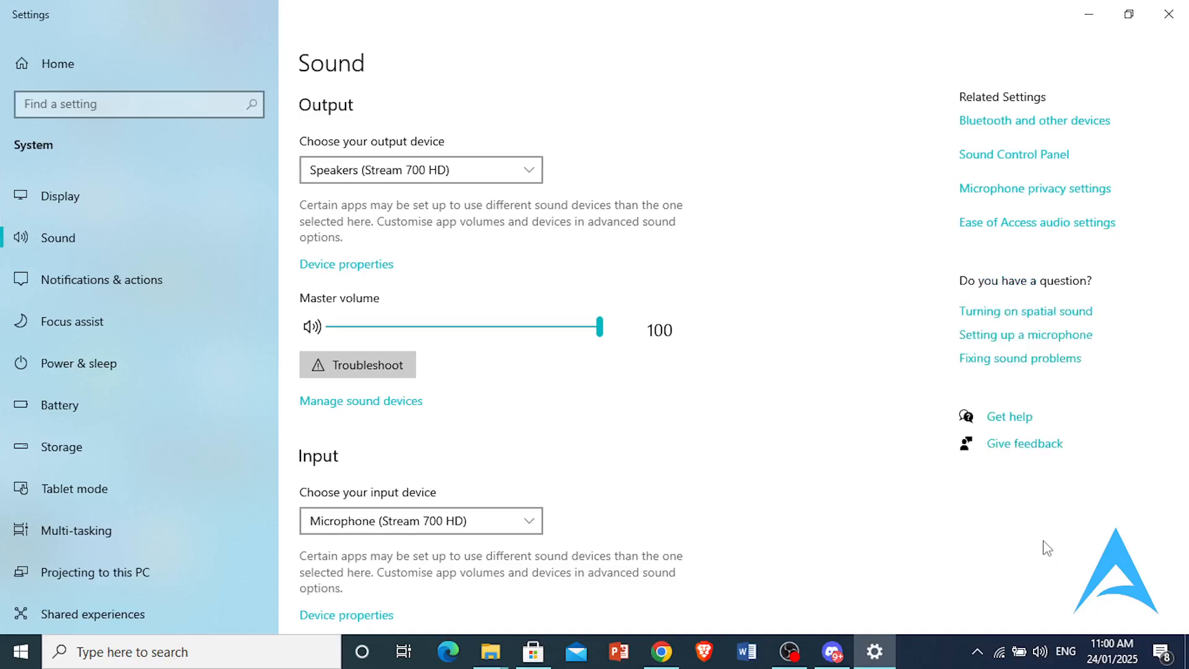
{"action": "mouse_move", "coordinate": [332, 133]}
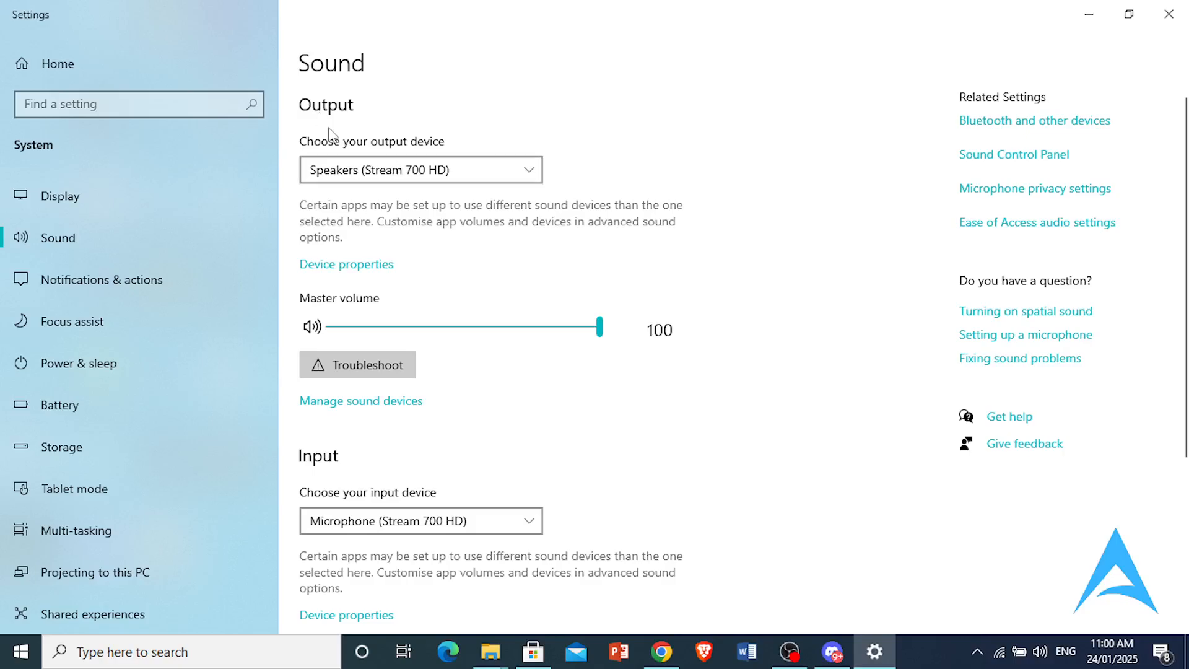
{"action": "mouse_move", "coordinate": [356, 150]}
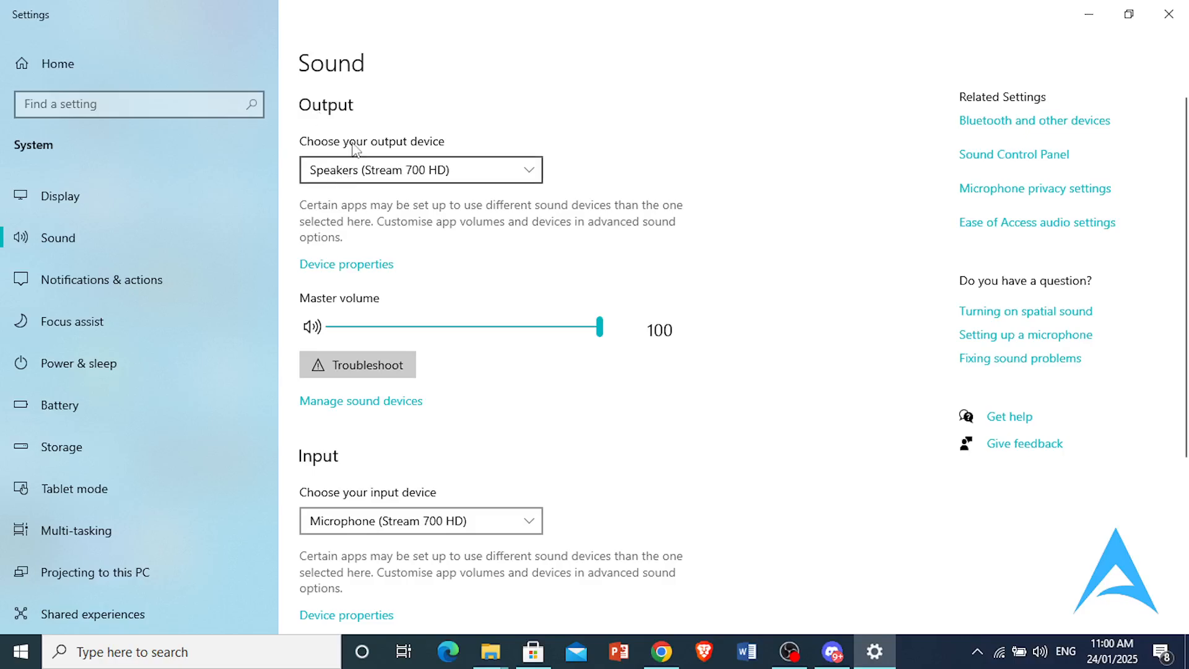
Keep Speakers (Stream 700 HD) as the output device and return to the HDMI image results in Chrome
{"action": "left_click", "coordinate": [420, 170]}
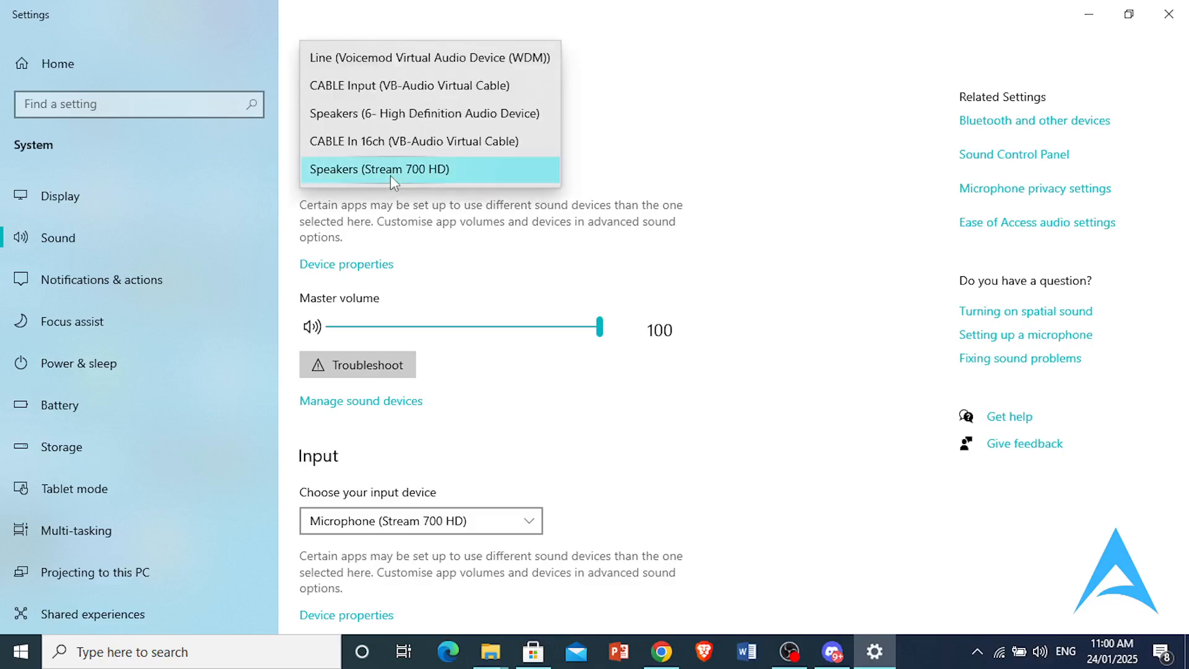
{"action": "left_click", "coordinate": [379, 170]}
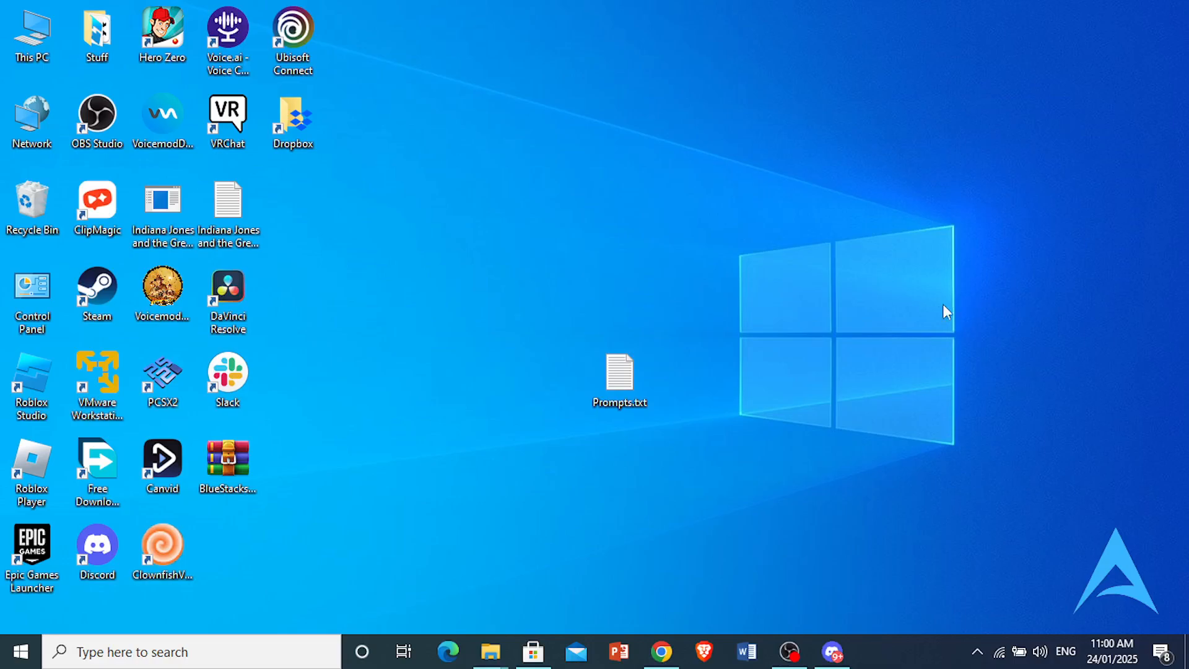
{"action": "mouse_move", "coordinate": [707, 541]}
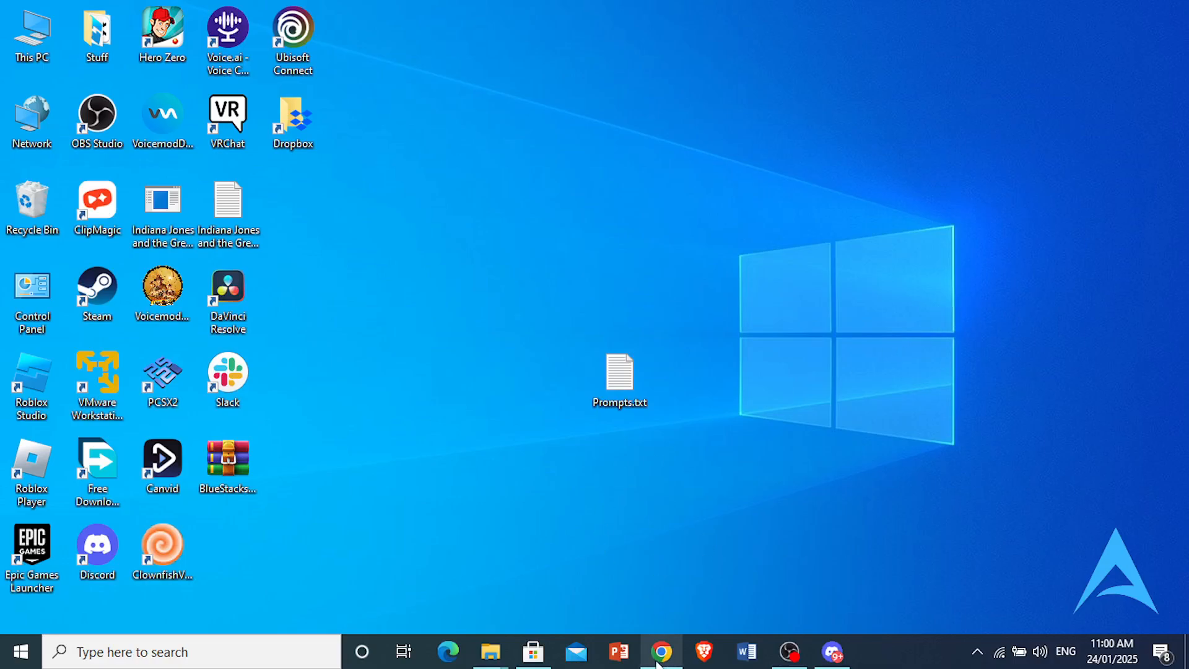
{"action": "left_click", "coordinate": [661, 652]}
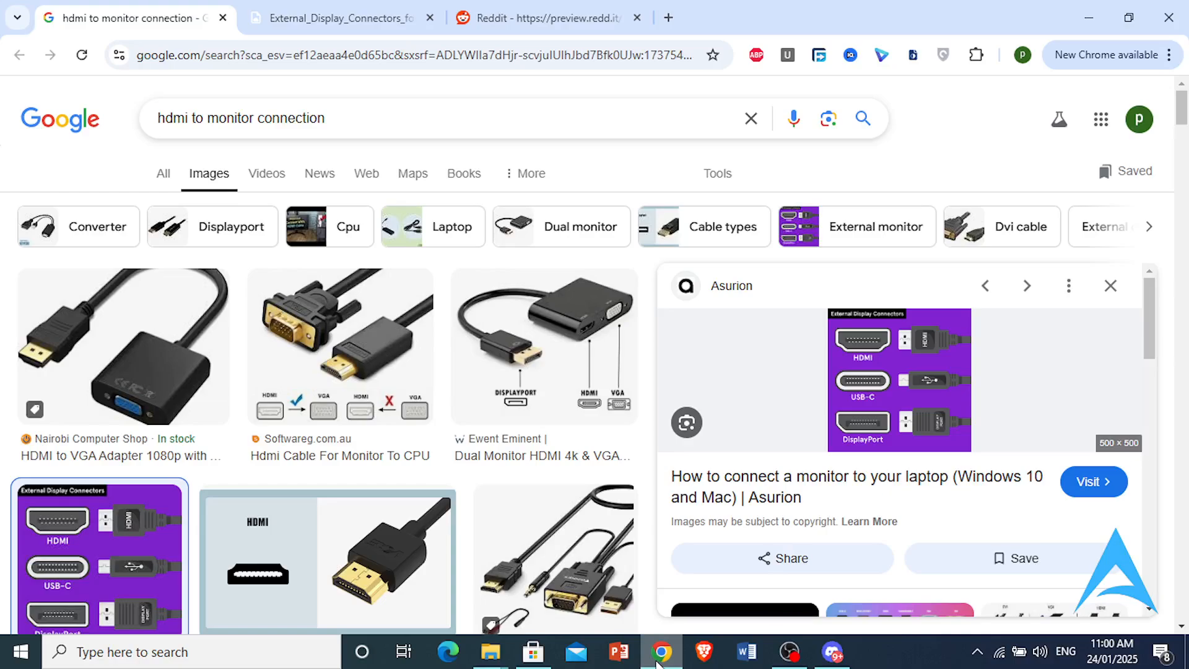
{"action": "mouse_move", "coordinate": [667, 243]}
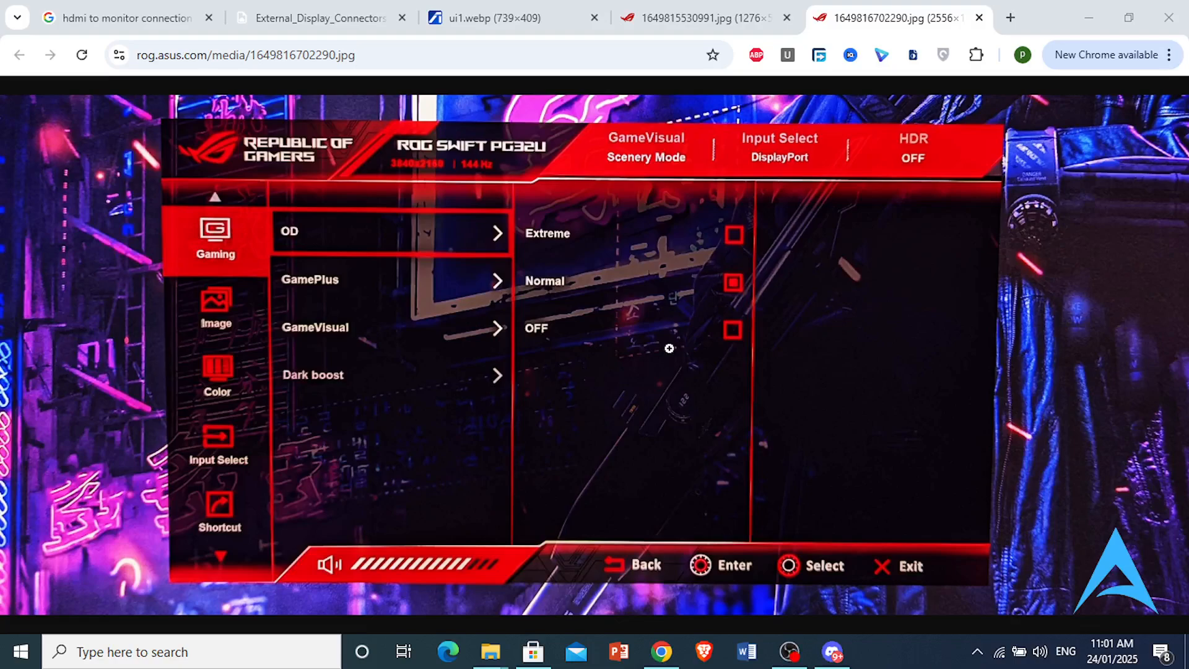
{"action": "mouse_move", "coordinate": [337, 327]}
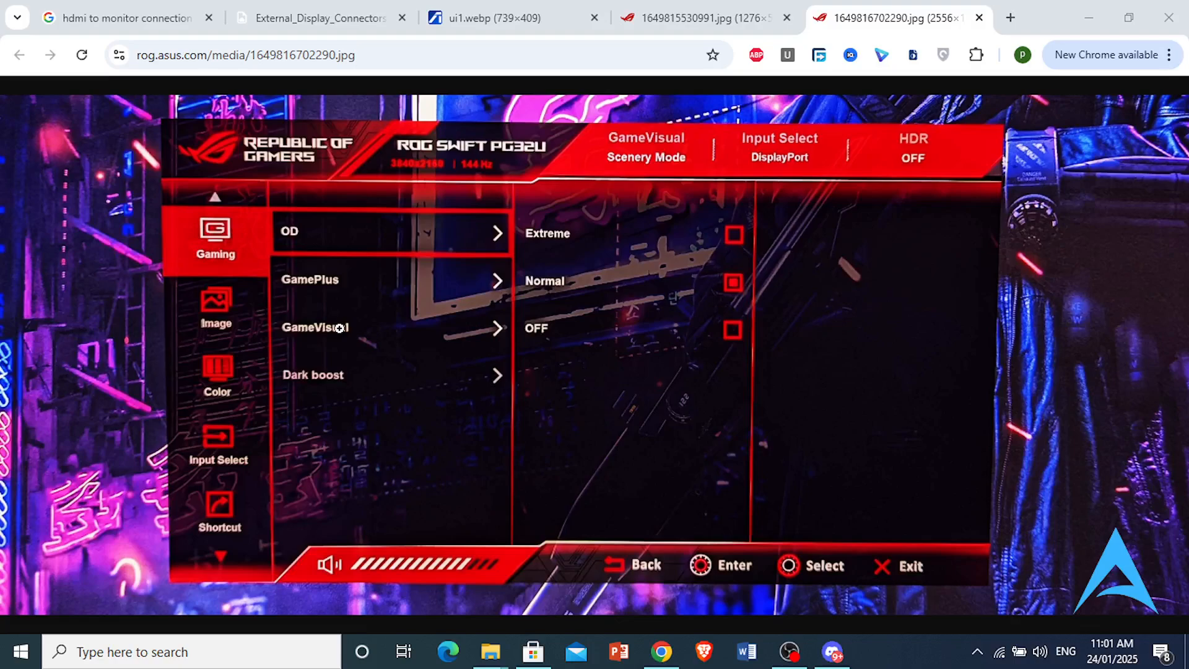
{"action": "mouse_move", "coordinate": [386, 308]}
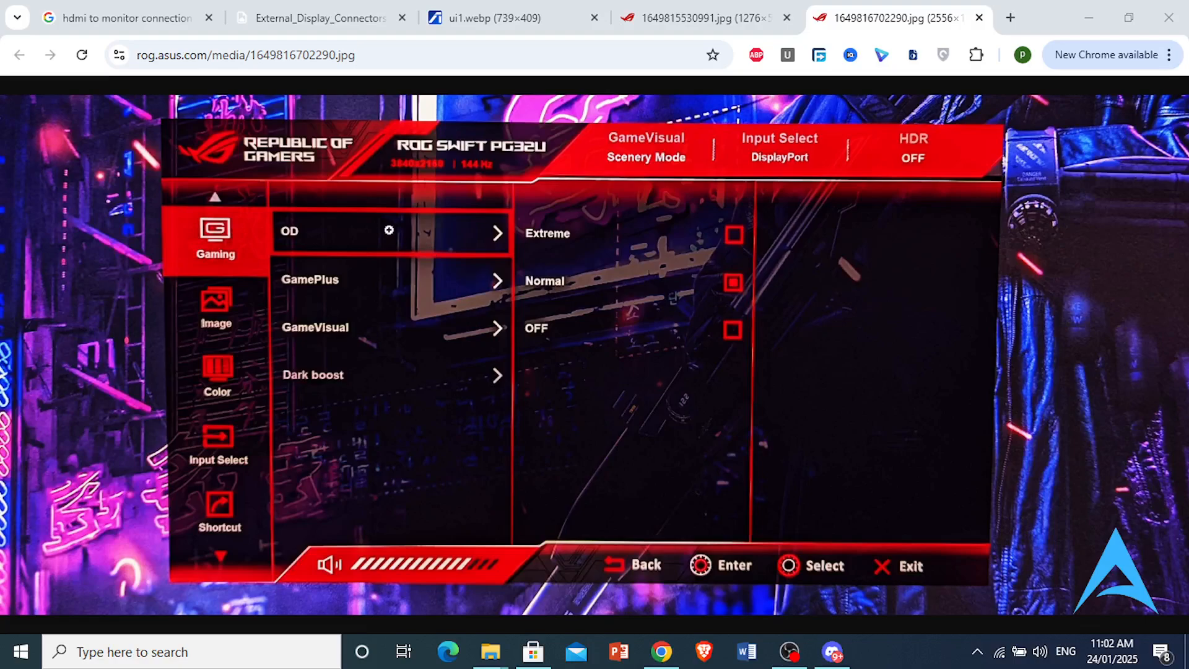
{"action": "mouse_move", "coordinate": [374, 457]}
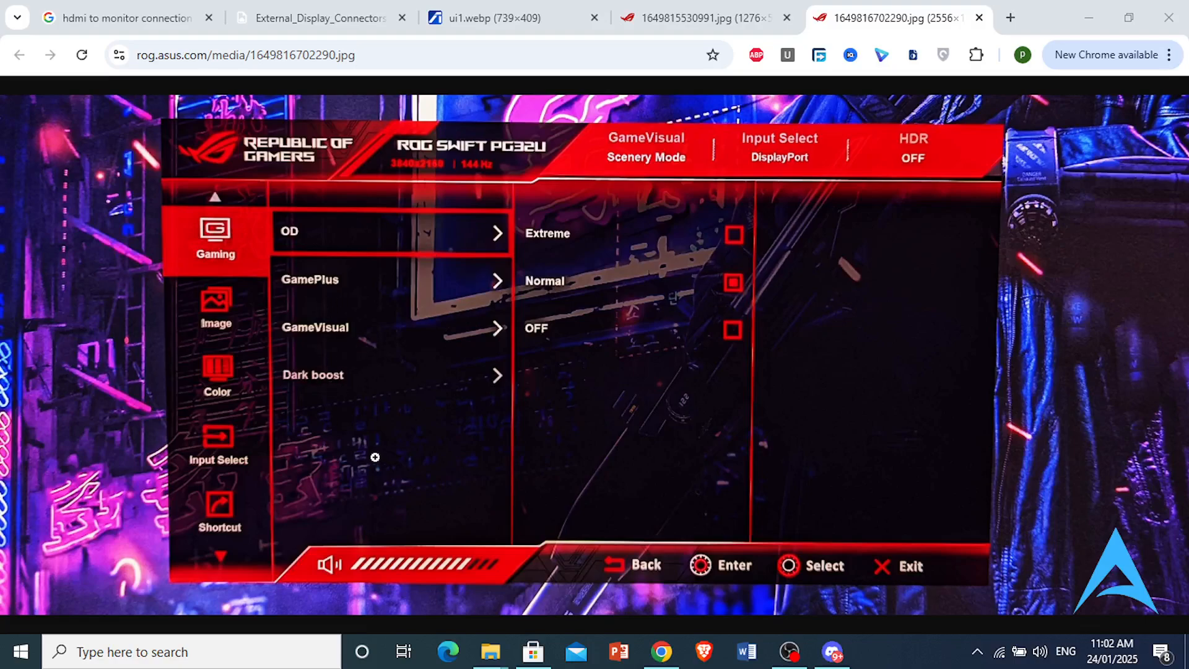
{"action": "mouse_move", "coordinate": [316, 469]}
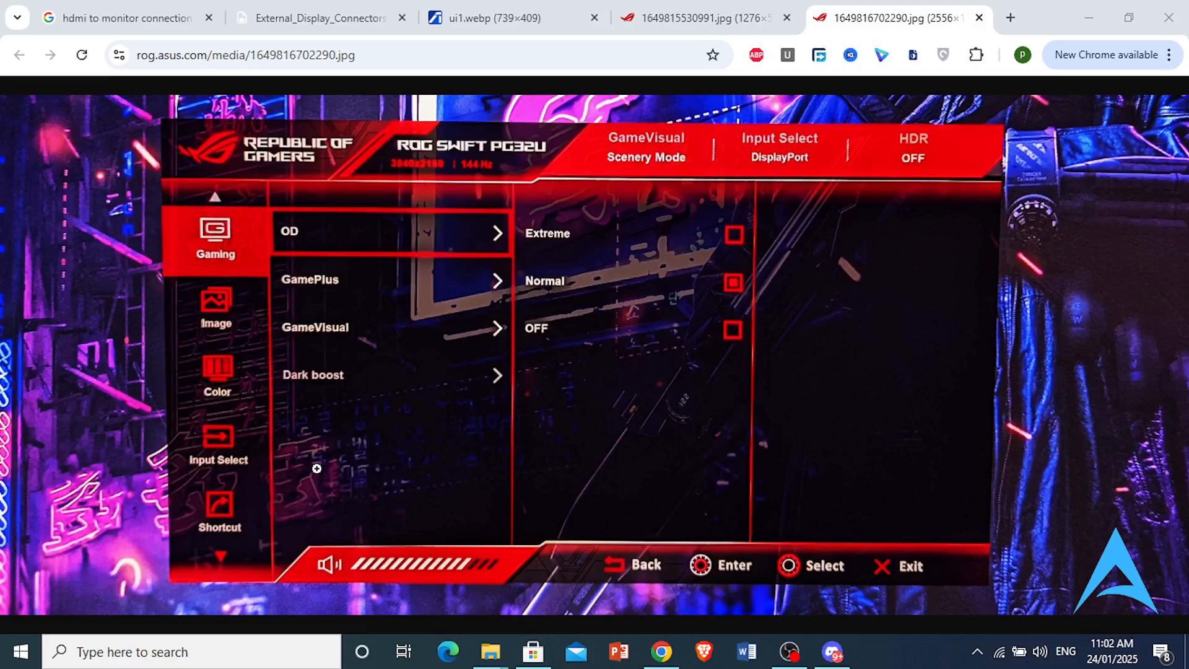
{"action": "mouse_move", "coordinate": [639, 447]}
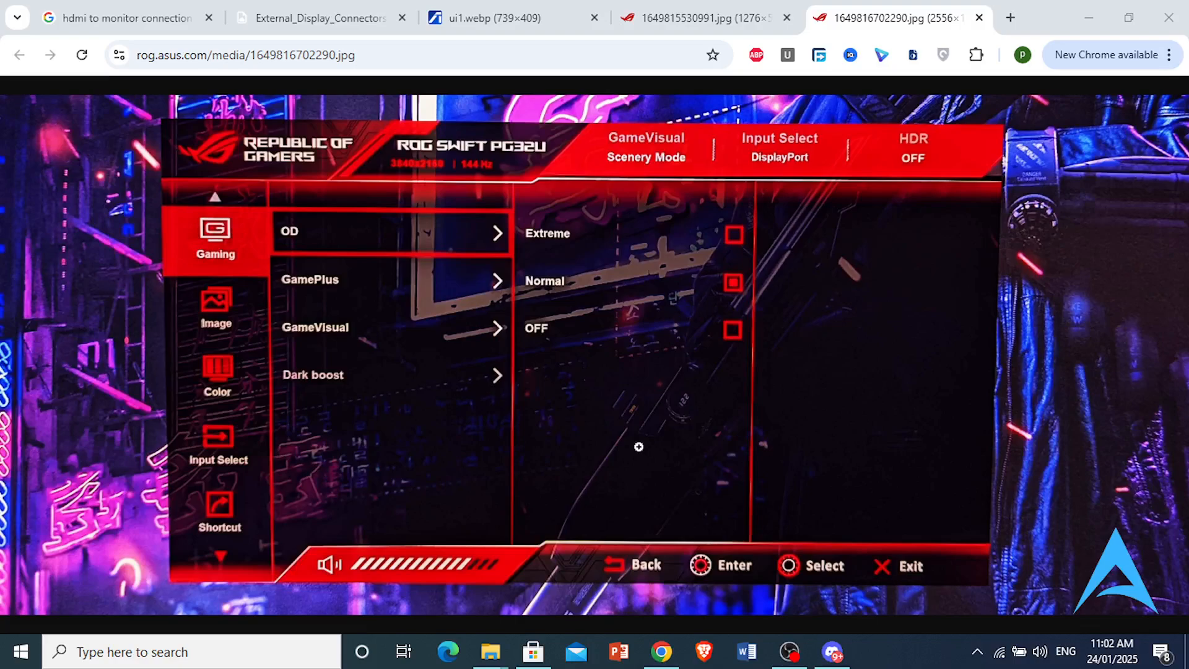
{"action": "mouse_move", "coordinate": [417, 570]}
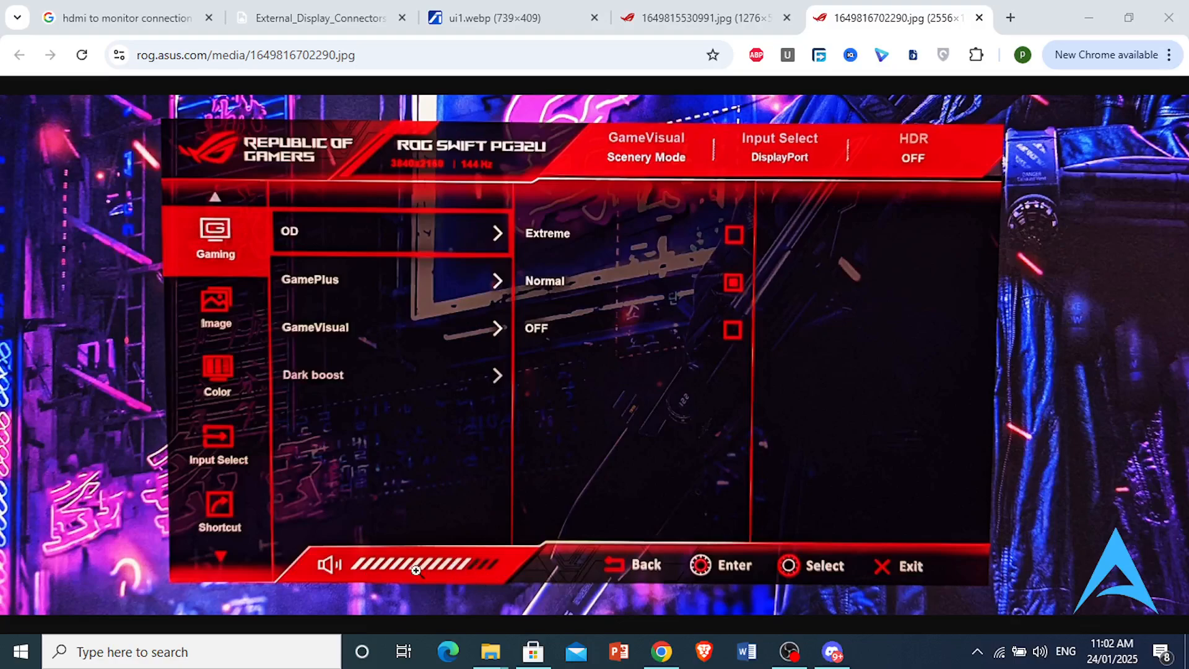
{"action": "mouse_move", "coordinate": [539, 559]}
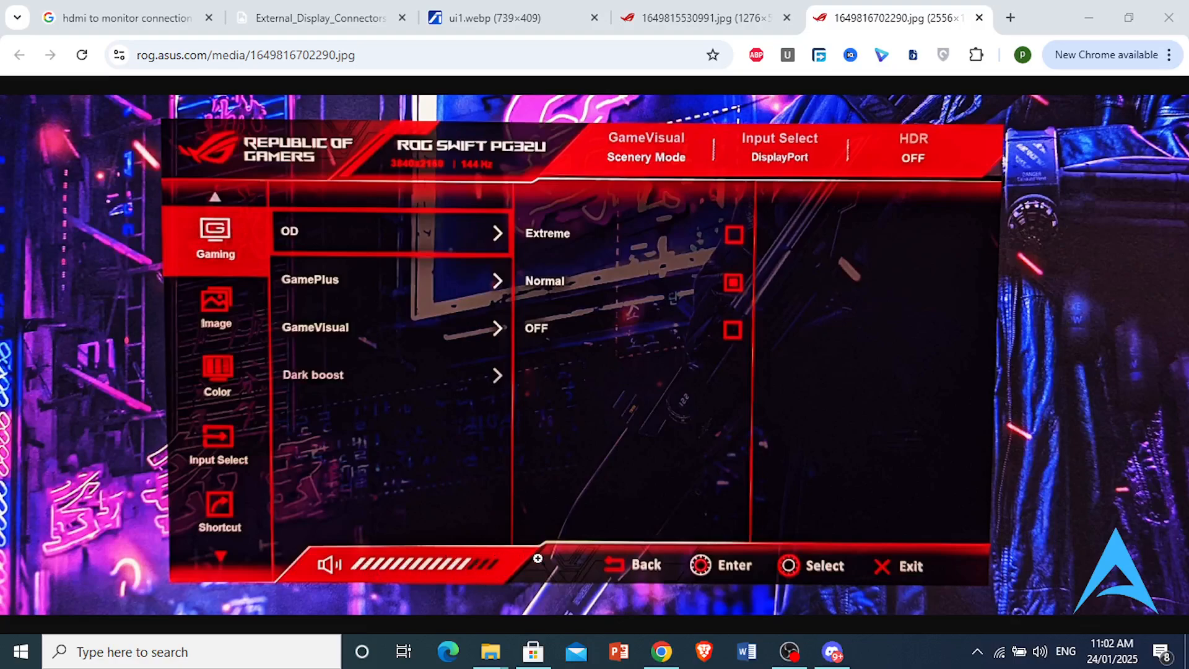
{"action": "mouse_move", "coordinate": [479, 571]}
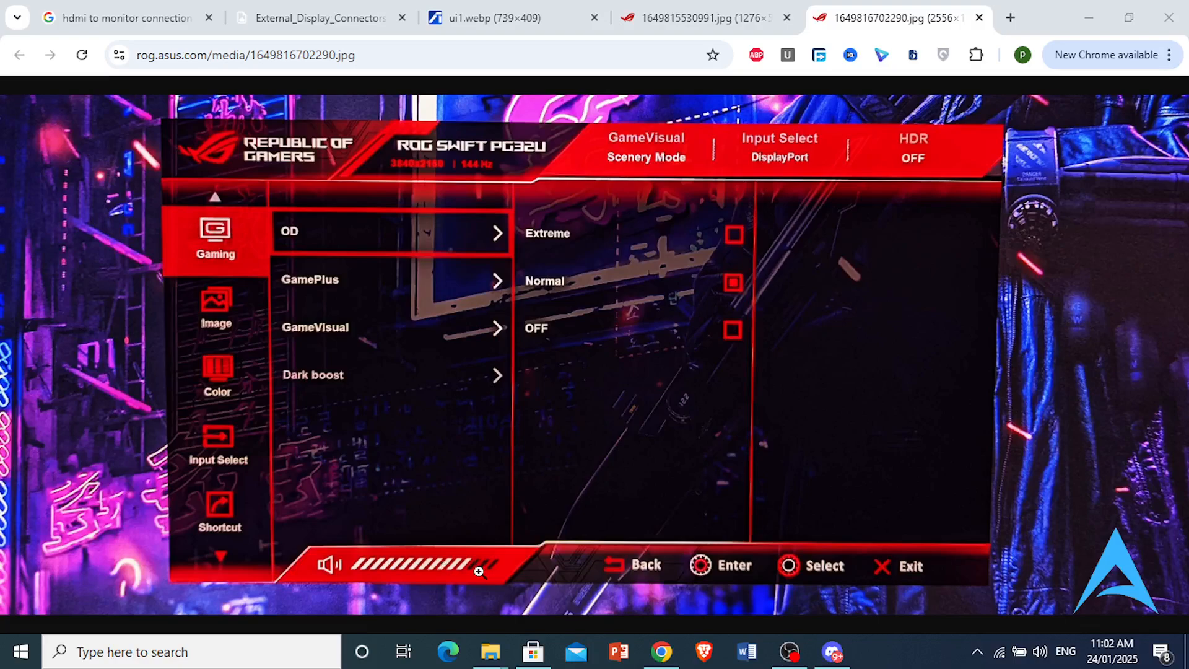
{"action": "mouse_move", "coordinate": [457, 510]}
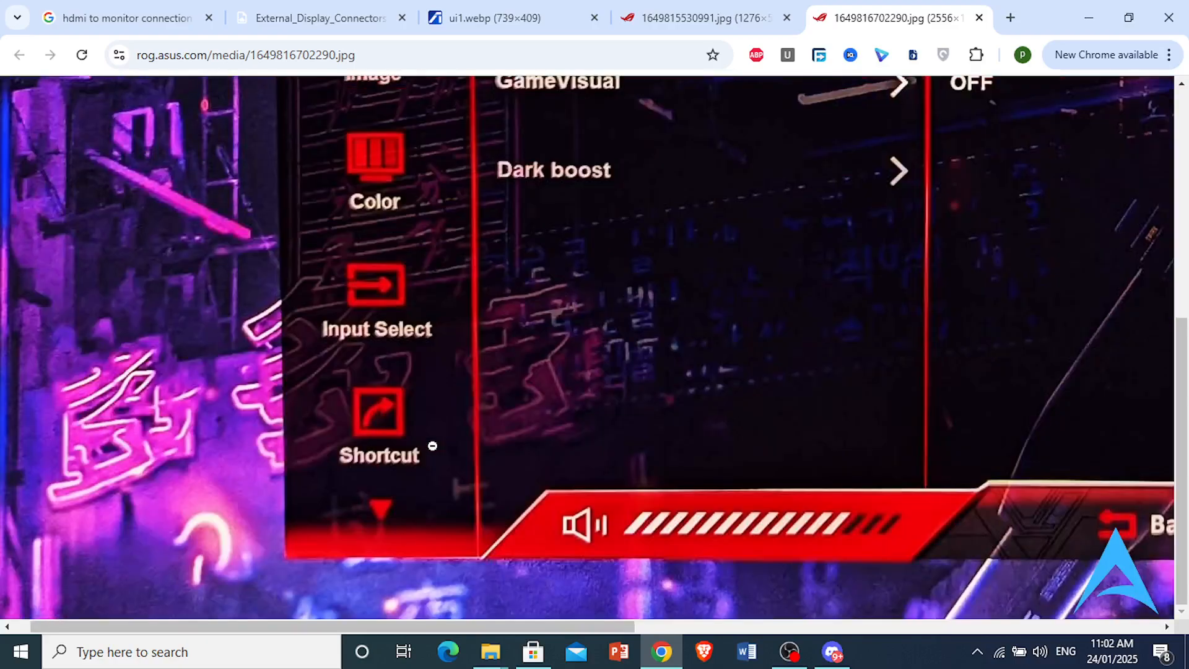
{"action": "mouse_move", "coordinate": [451, 600]}
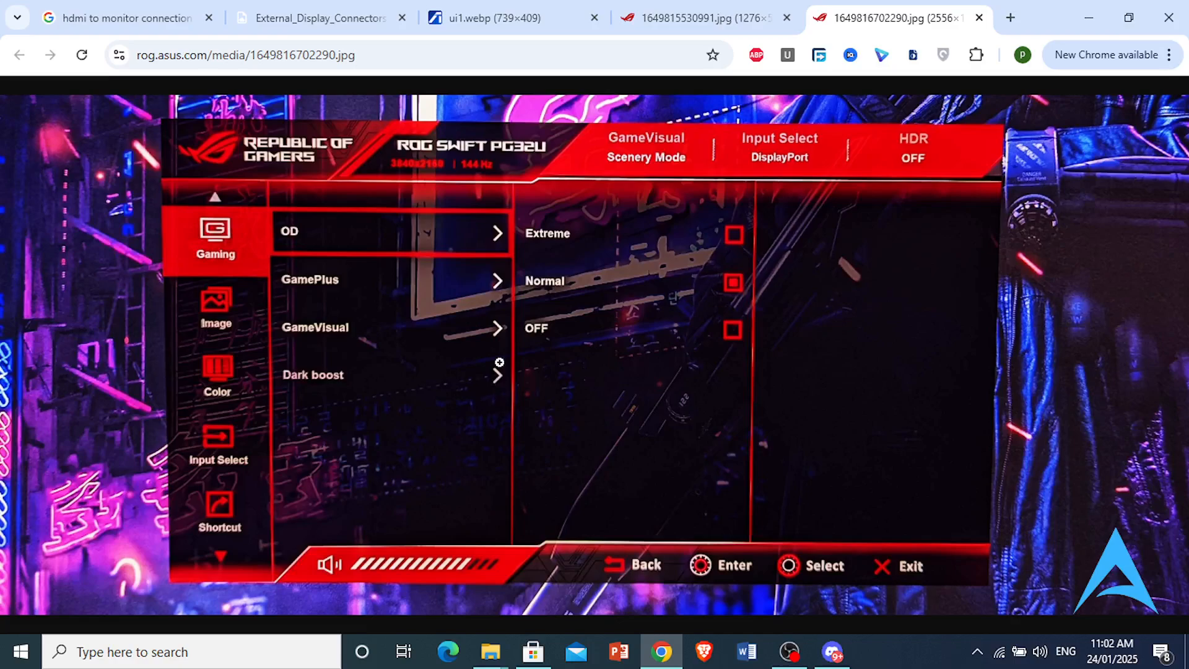
{"action": "mouse_move", "coordinate": [505, 327]}
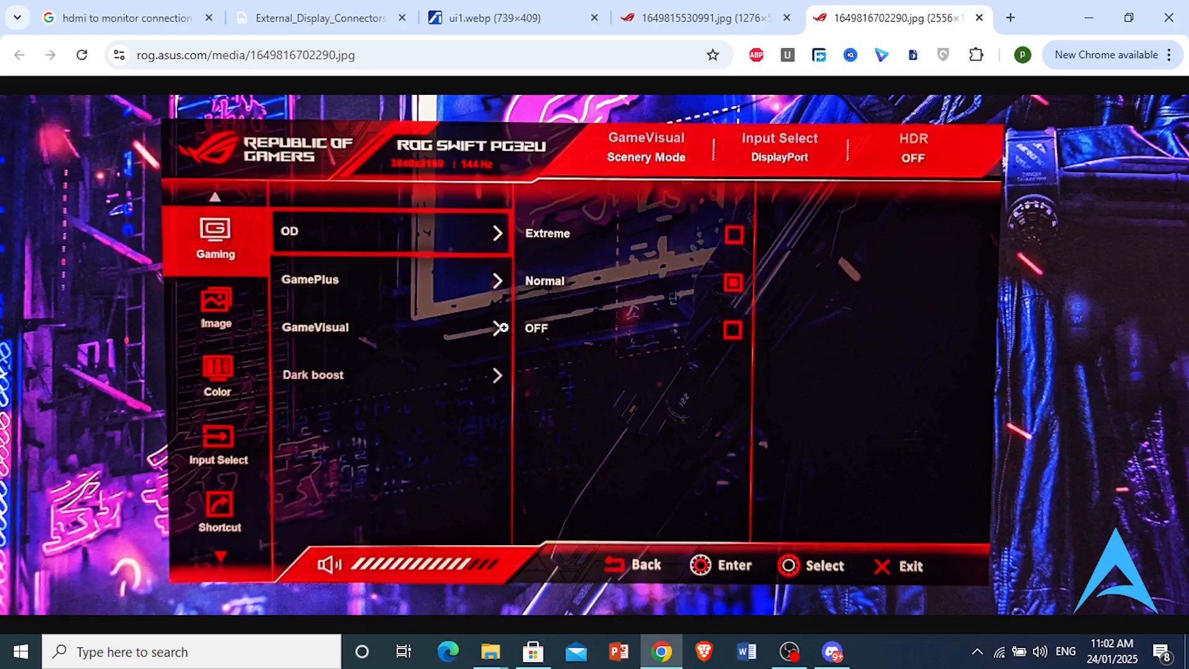
{"action": "mouse_move", "coordinate": [994, 7]}
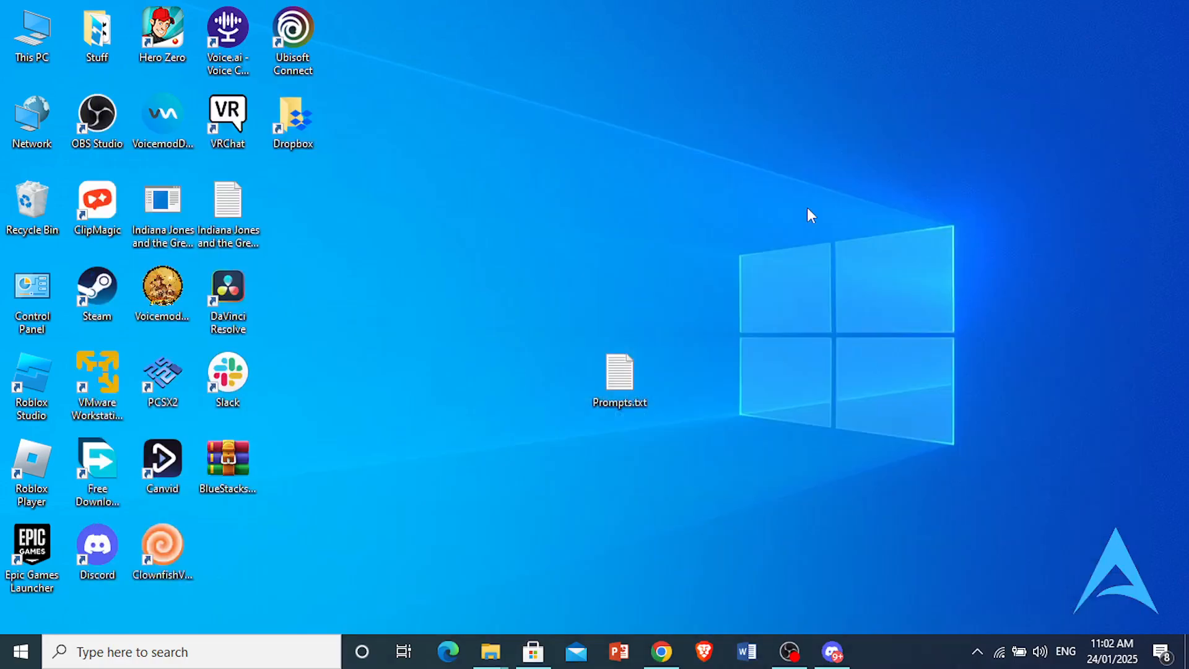
{"action": "mouse_move", "coordinate": [679, 238]}
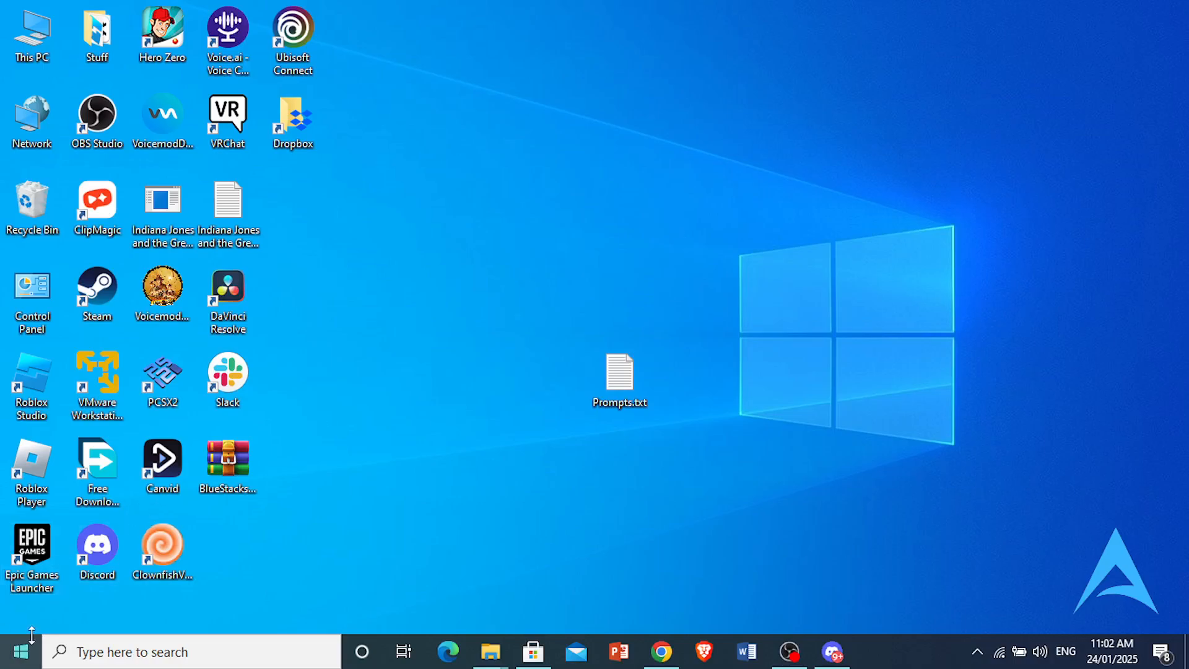
Launch Device Manager from the Start button's context menu
{"action": "right_click", "coordinate": [16, 651]}
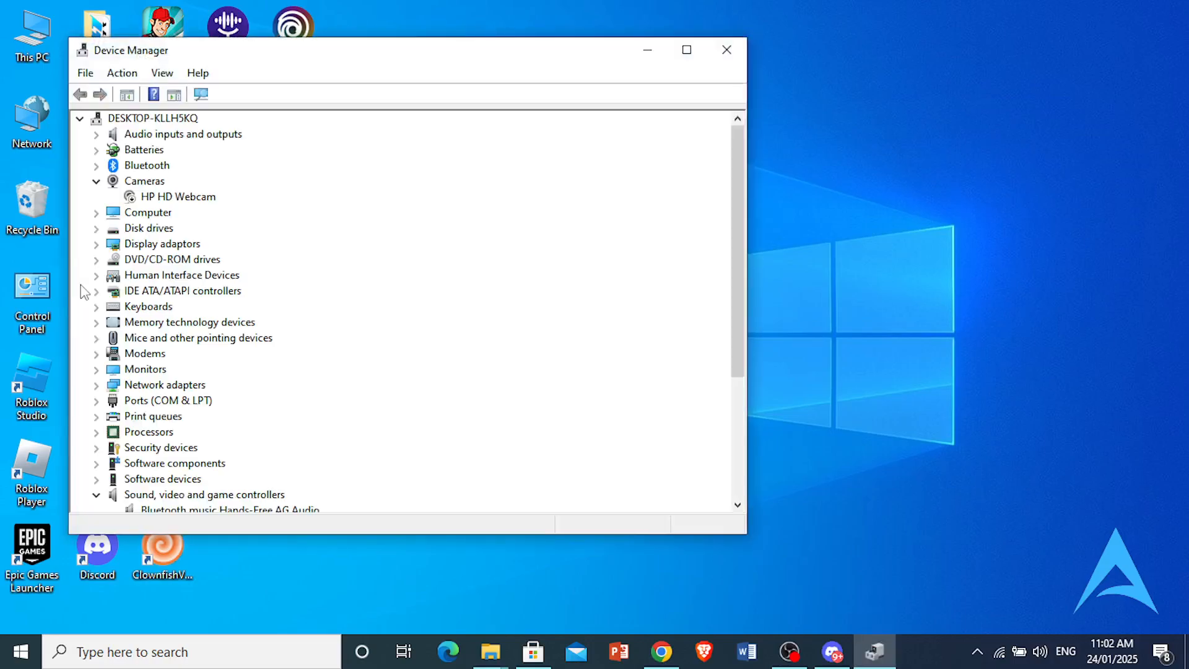
{"action": "mouse_move", "coordinate": [84, 173]}
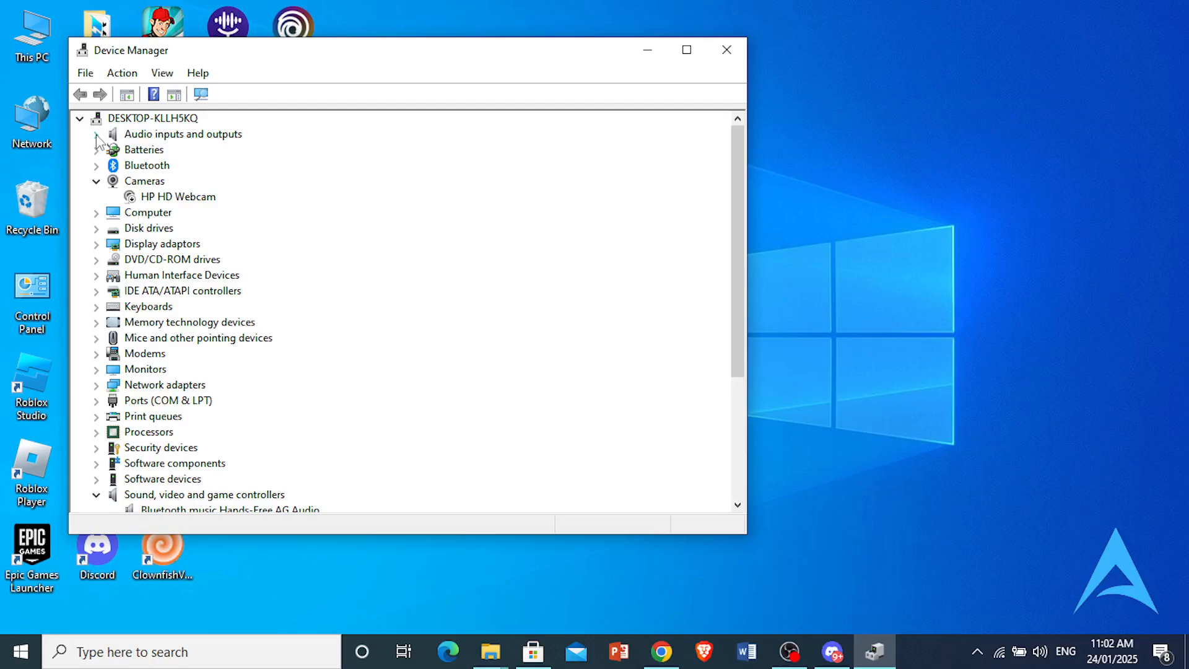
Run an automatic driver search for the CABLE In 16ch audio device, then cancel it
{"action": "left_click", "coordinate": [97, 134]}
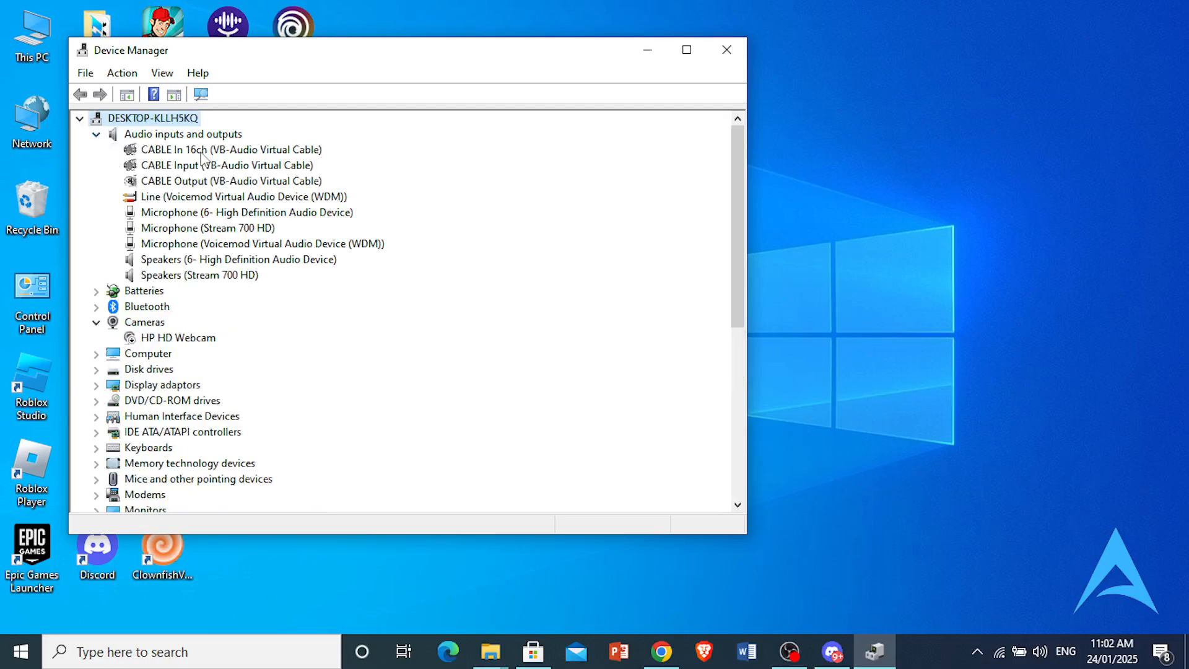
{"action": "left_click", "coordinate": [221, 149]}
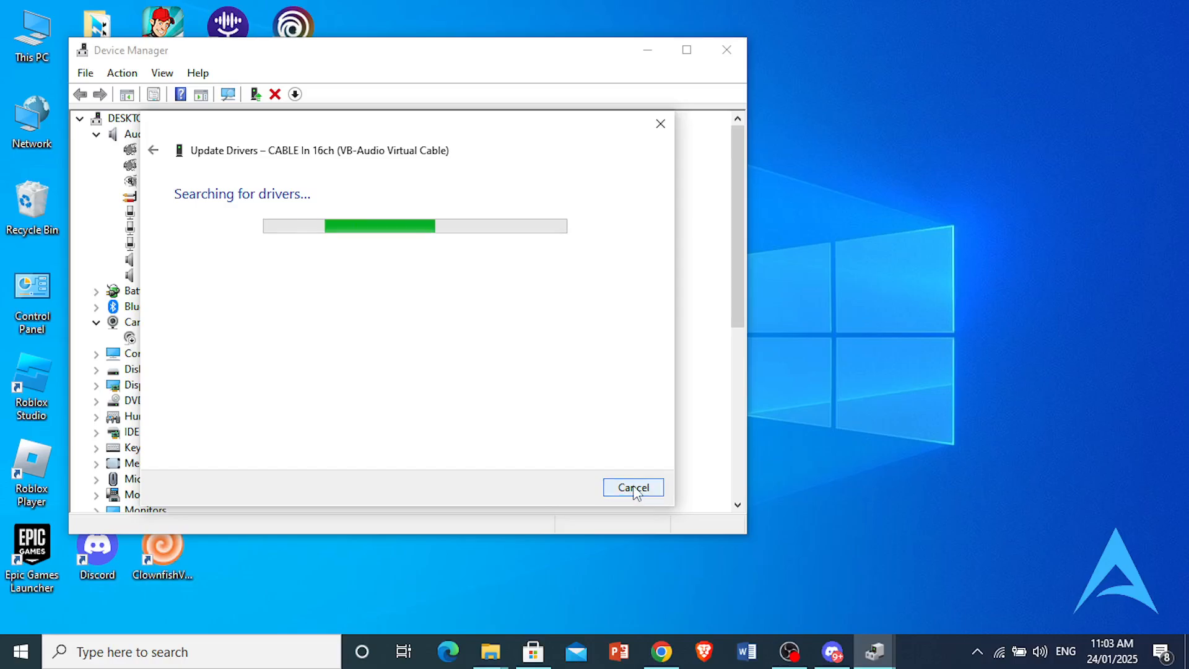
{"action": "left_click", "coordinate": [633, 487]}
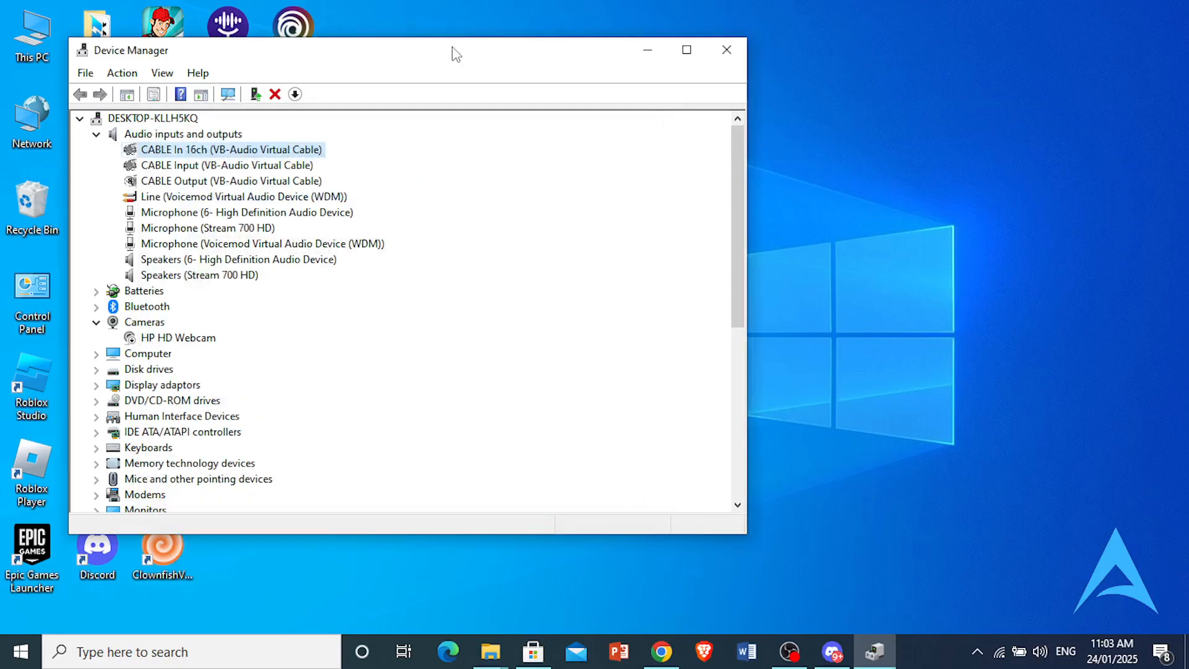
{"action": "mouse_move", "coordinate": [726, 49]}
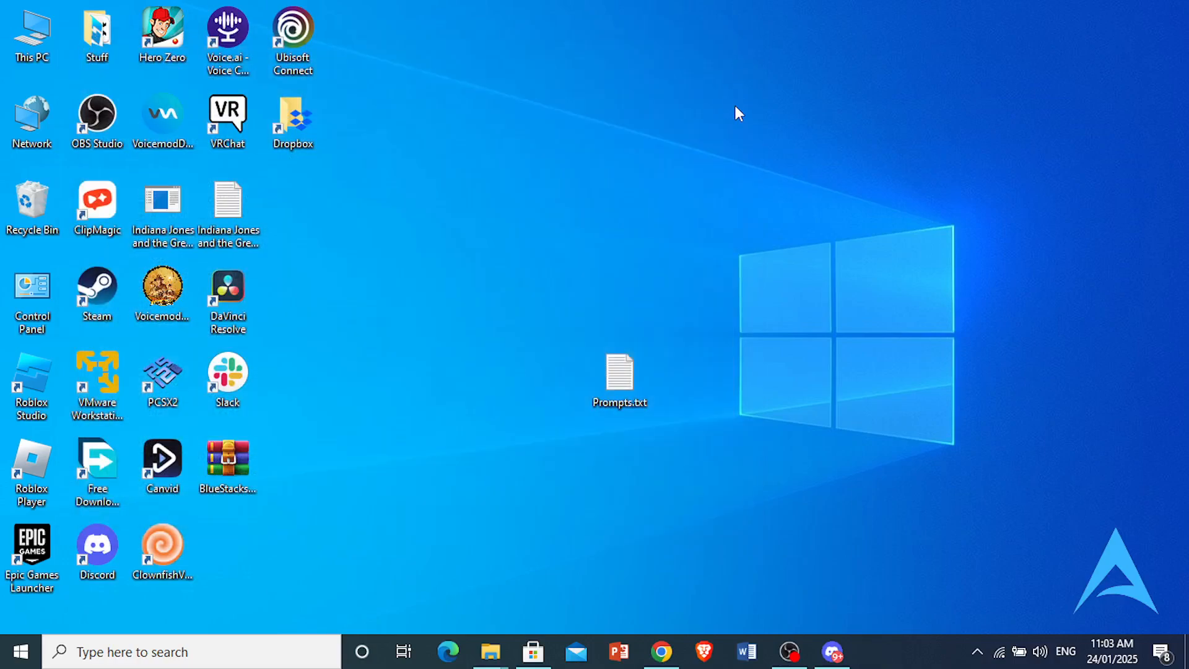
{"action": "left_click", "coordinate": [662, 651]}
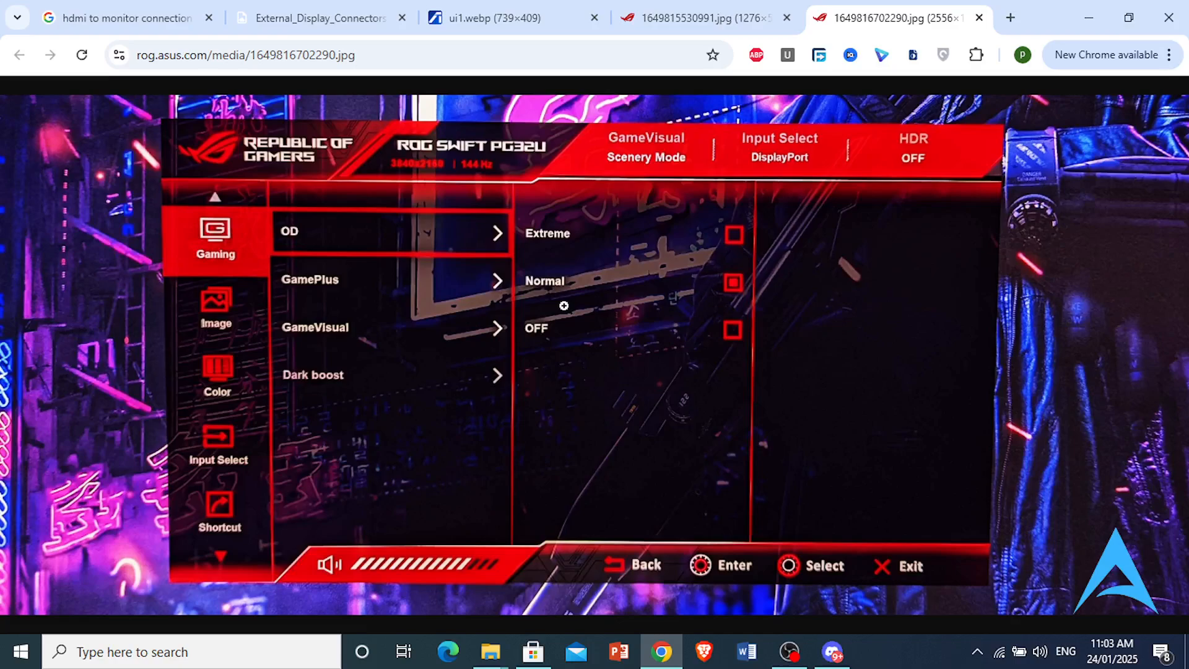
{"action": "mouse_move", "coordinate": [212, 552]}
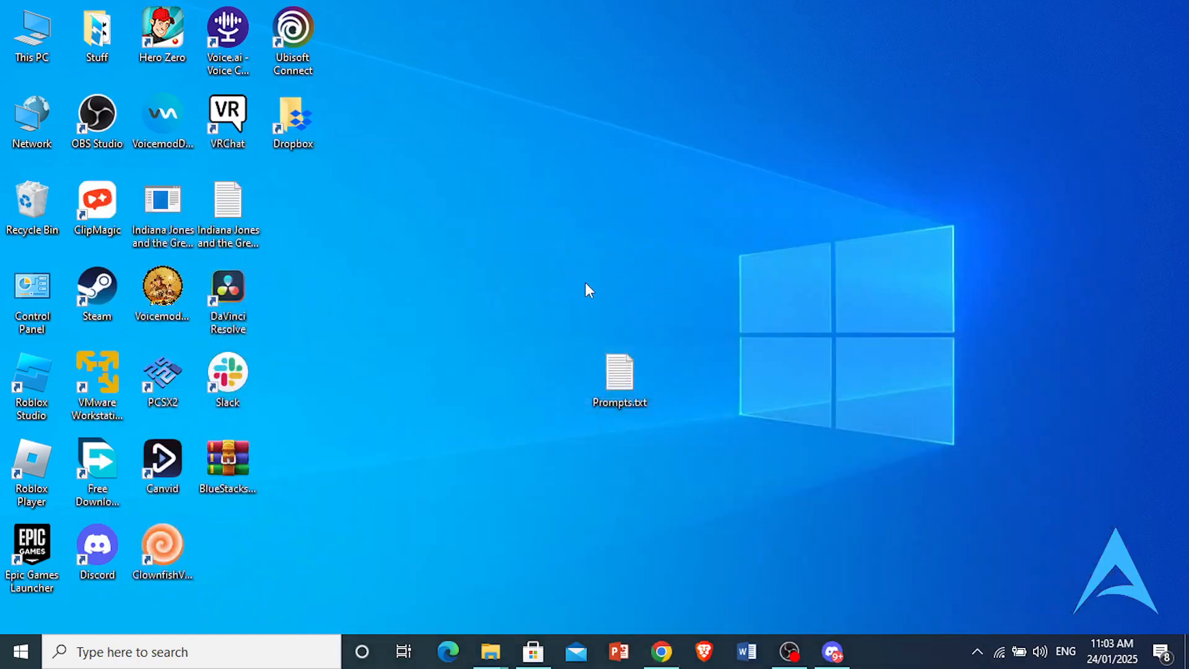
Launch Windows Settings from the Start button's context menu
{"action": "right_click", "coordinate": [21, 651]}
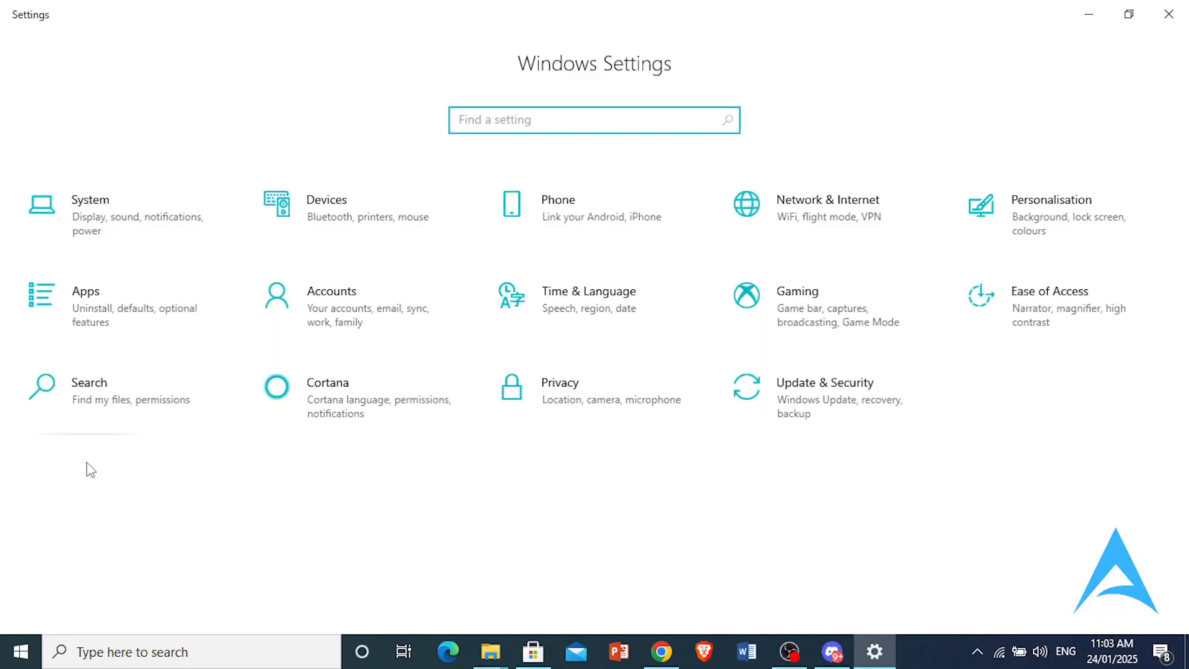
{"action": "mouse_move", "coordinate": [796, 410]}
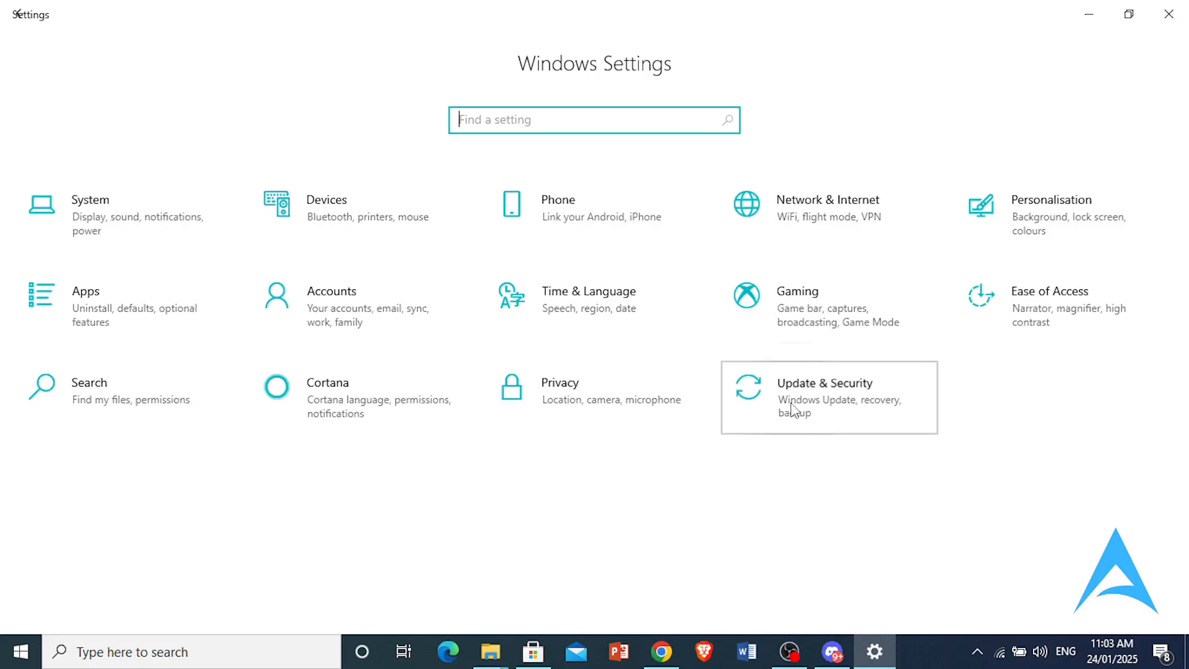
Go to Update & Security to reach the Windows Update page
{"action": "left_click", "coordinate": [826, 396]}
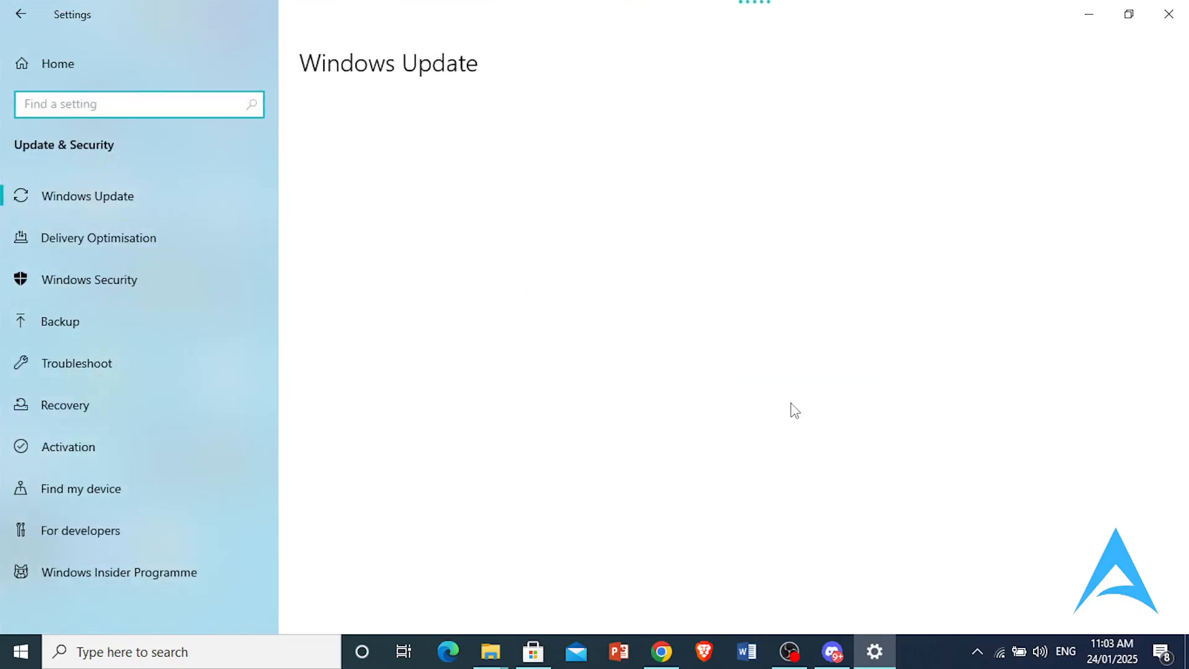
{"action": "mouse_move", "coordinate": [339, 167]}
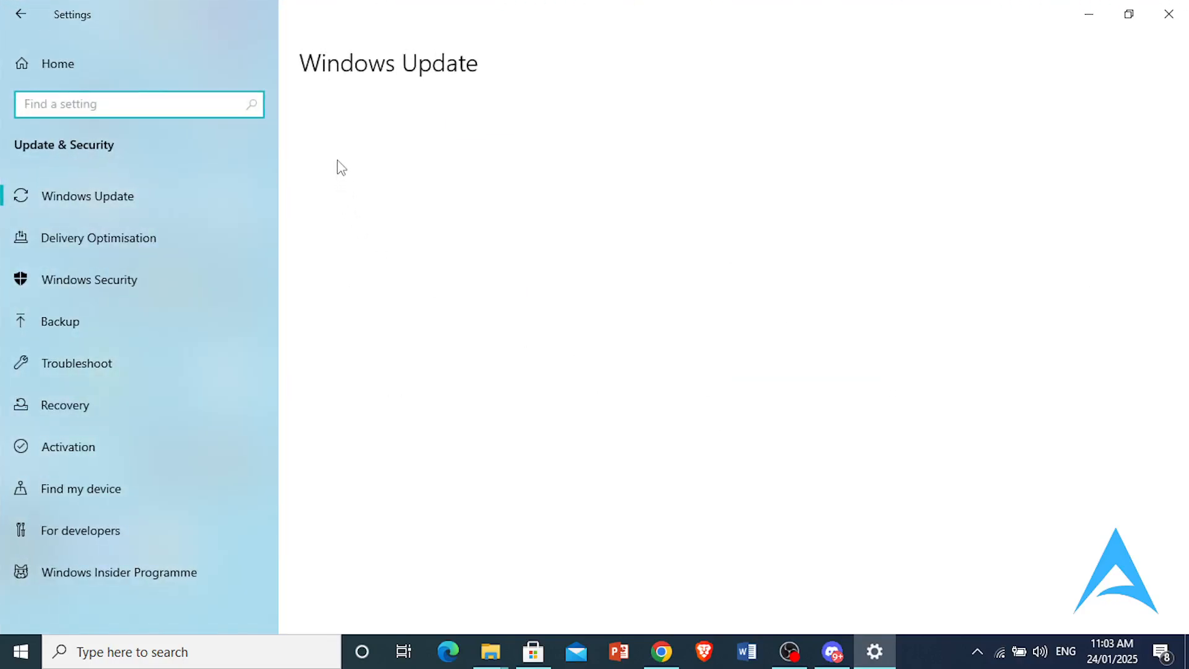